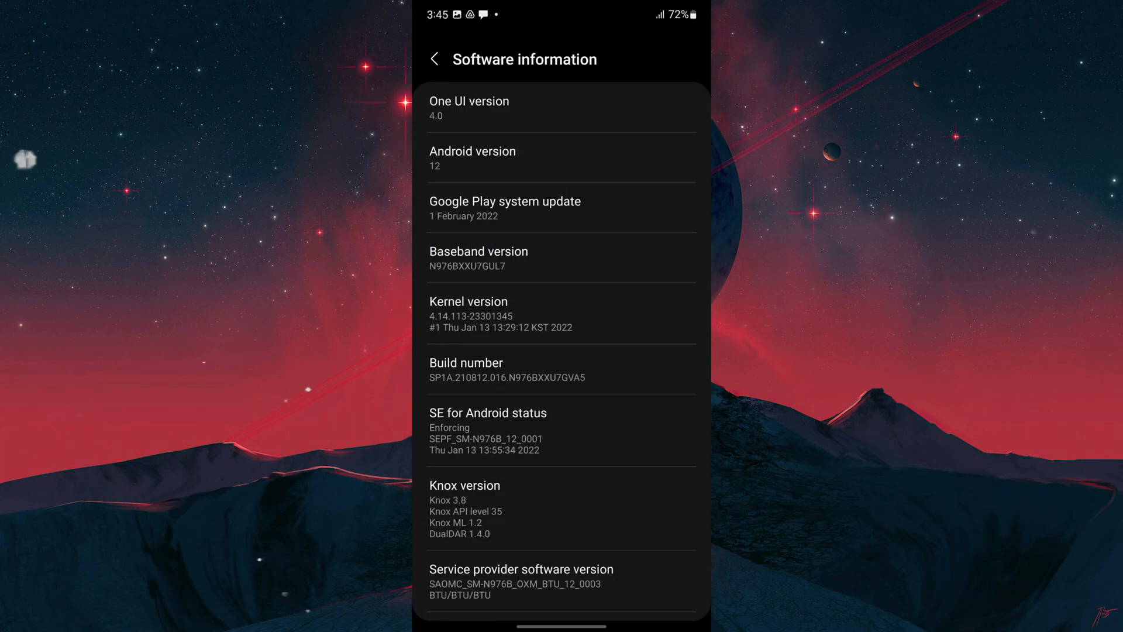
# Return to the home screen from the Software information page.
pyautogui.moveTo(634, 155); pyautogui.dragTo(562, 155)
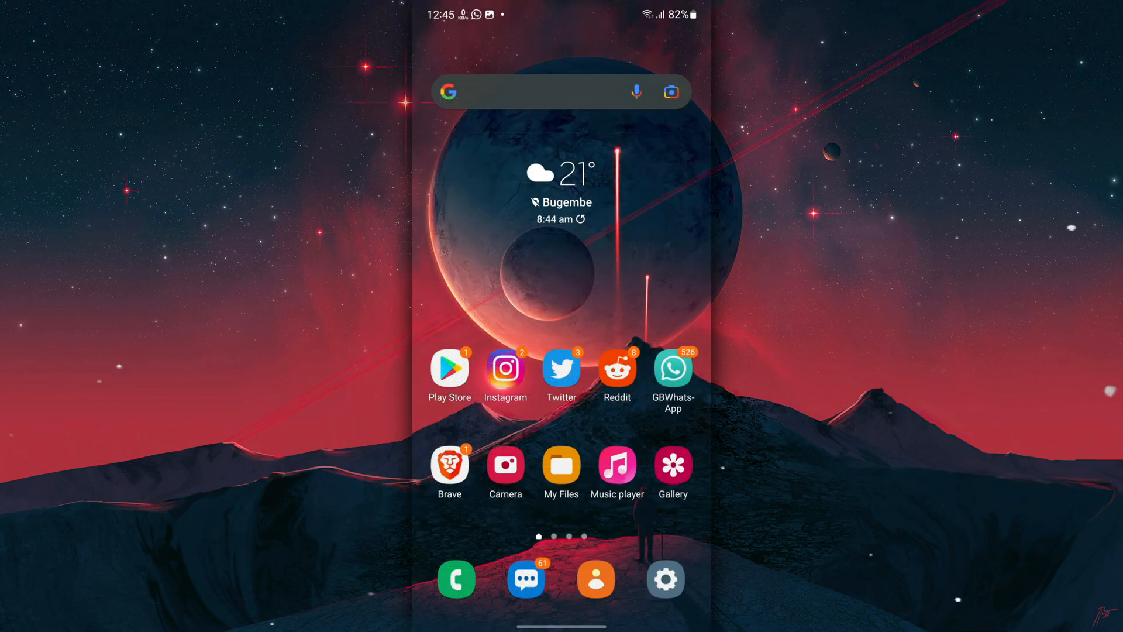
# In advanced Wi-Fi, turn Samsung Cloud sync off and power saving on, then back to Connections.
pyautogui.click(666, 578)
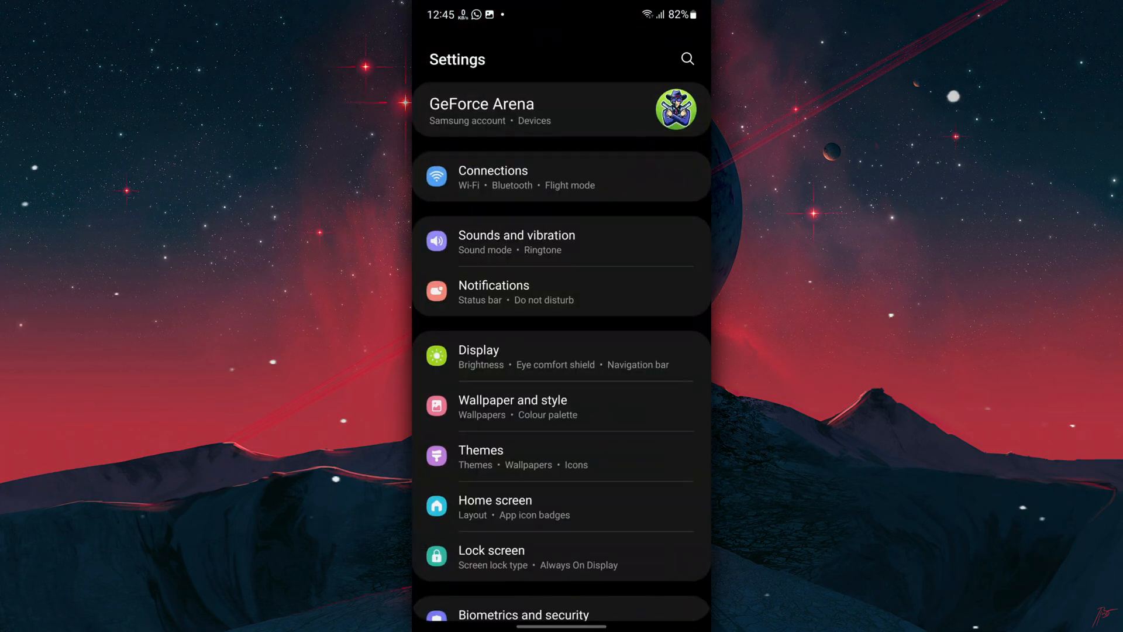
pyautogui.click(492, 176)
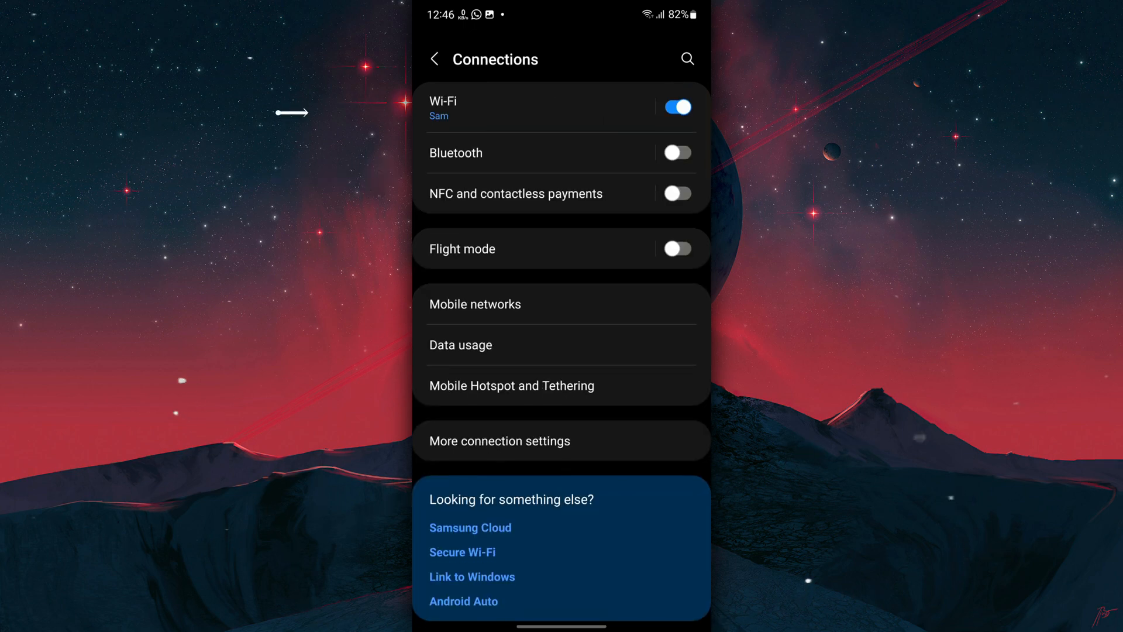
pyautogui.click(465, 106)
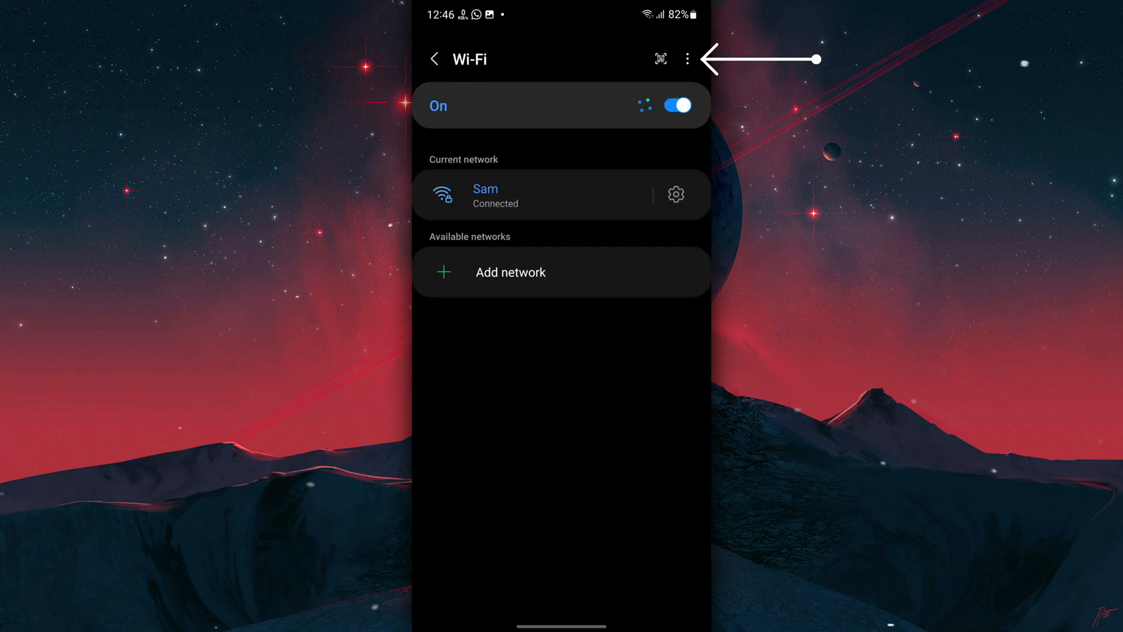
pyautogui.click(687, 58)
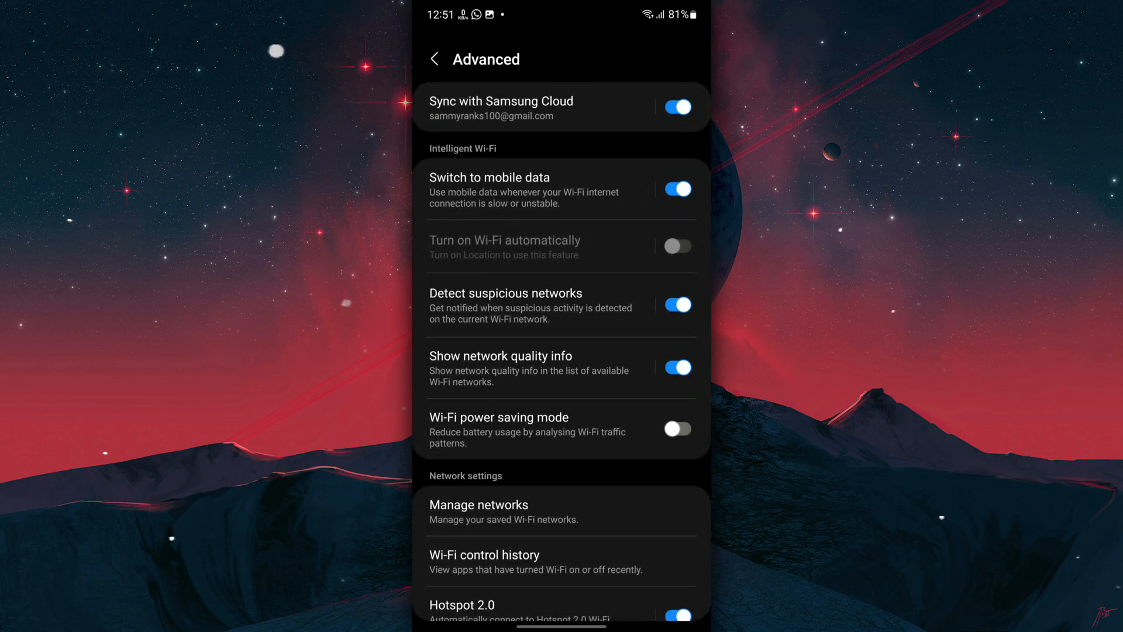
pyautogui.click(678, 189)
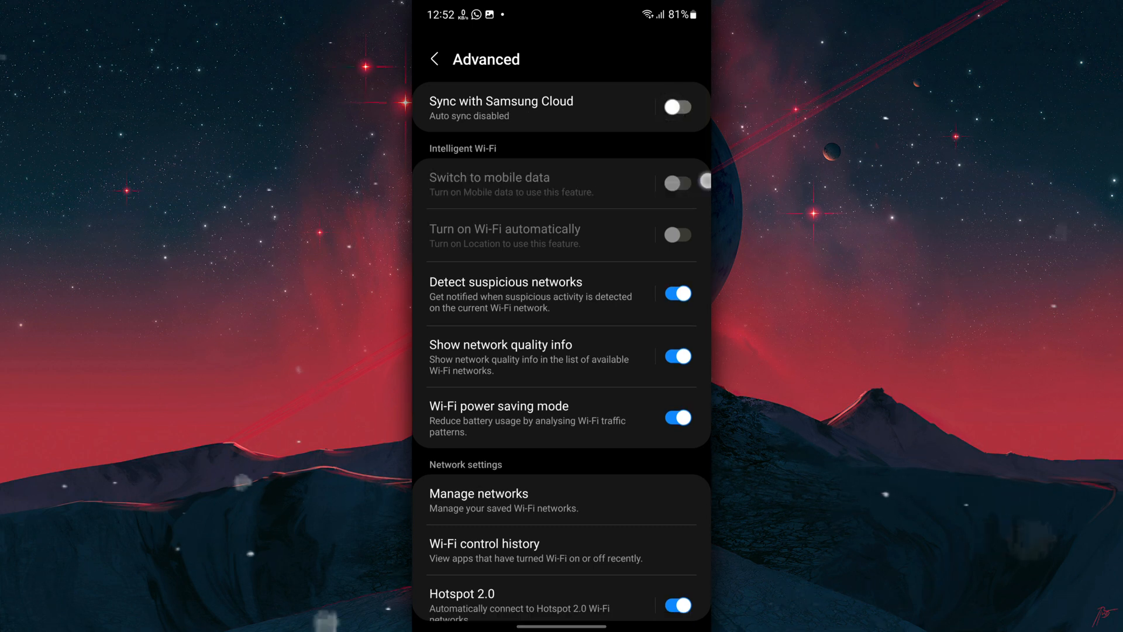
pyautogui.click(435, 58)
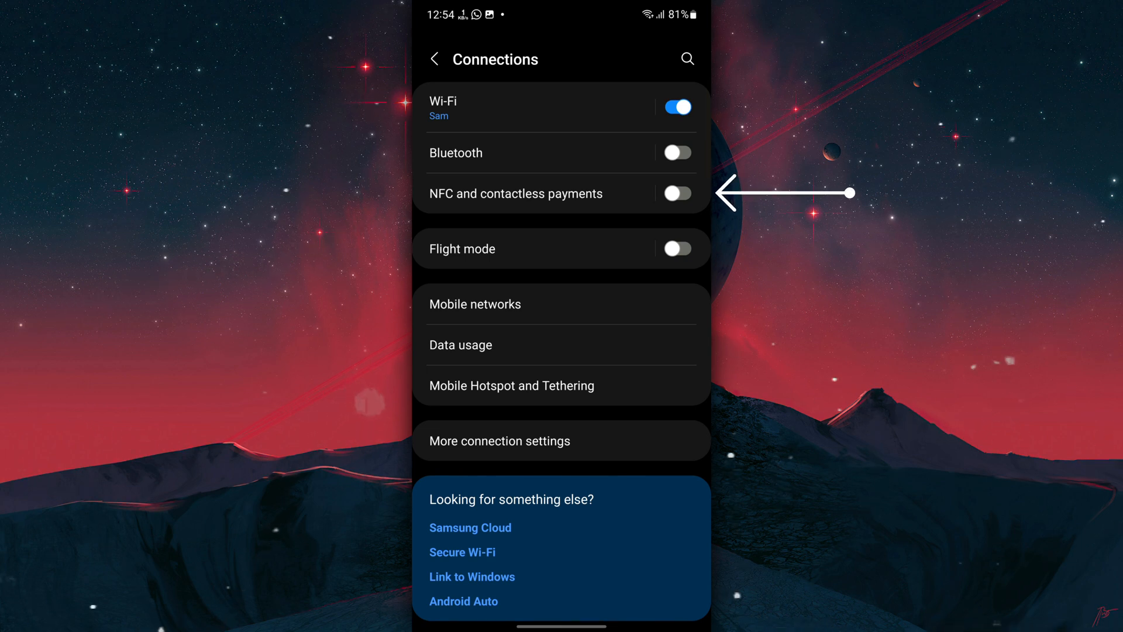
# Set mobile network mode to 2G only, check hotspot and tethering are off, reach More connection settings.
pyautogui.click(474, 304)
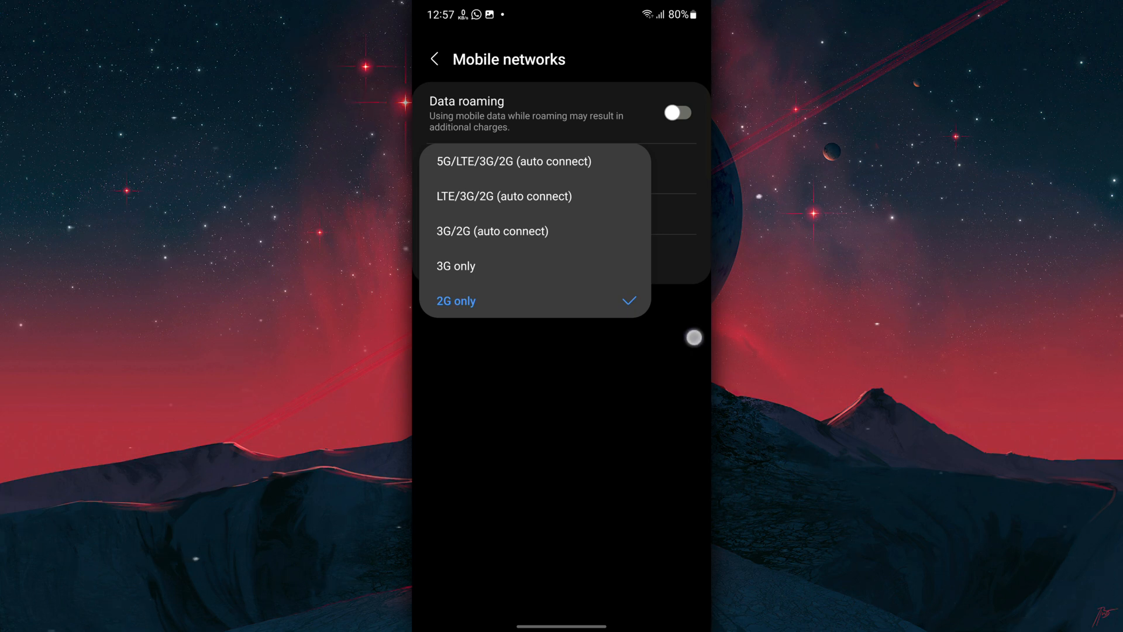
pyautogui.click(435, 59)
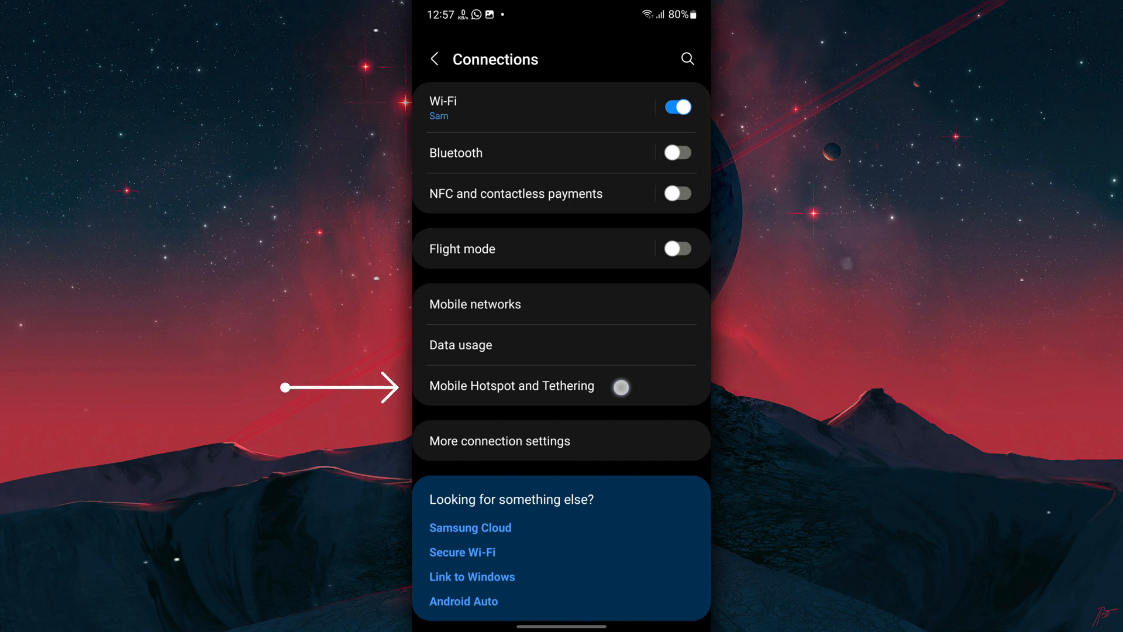
pyautogui.click(510, 386)
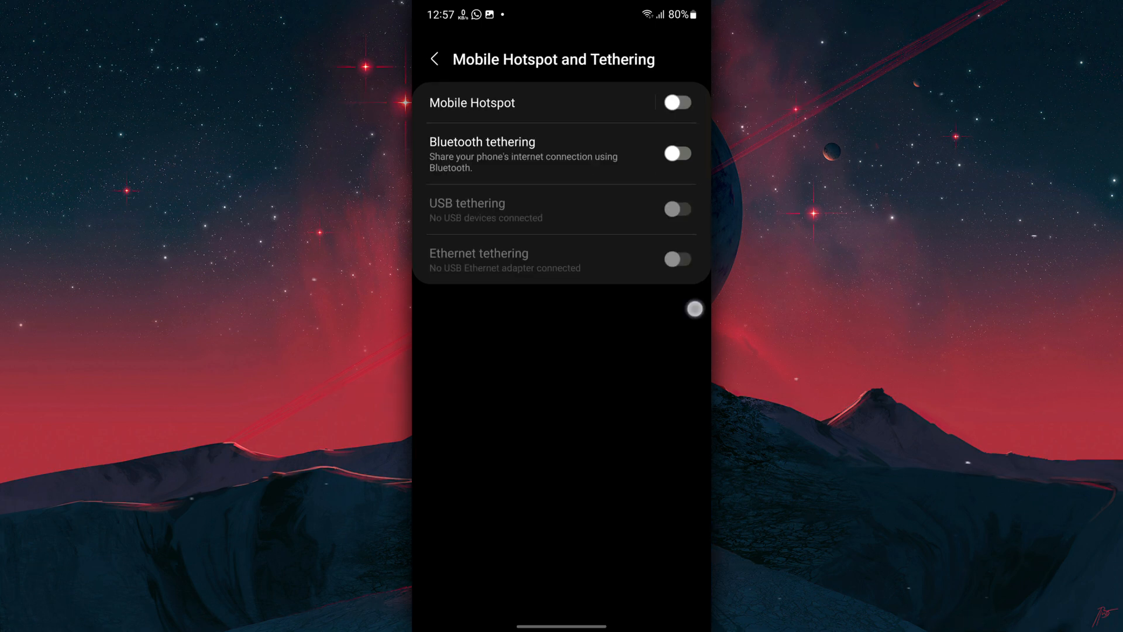
pyautogui.click(435, 59)
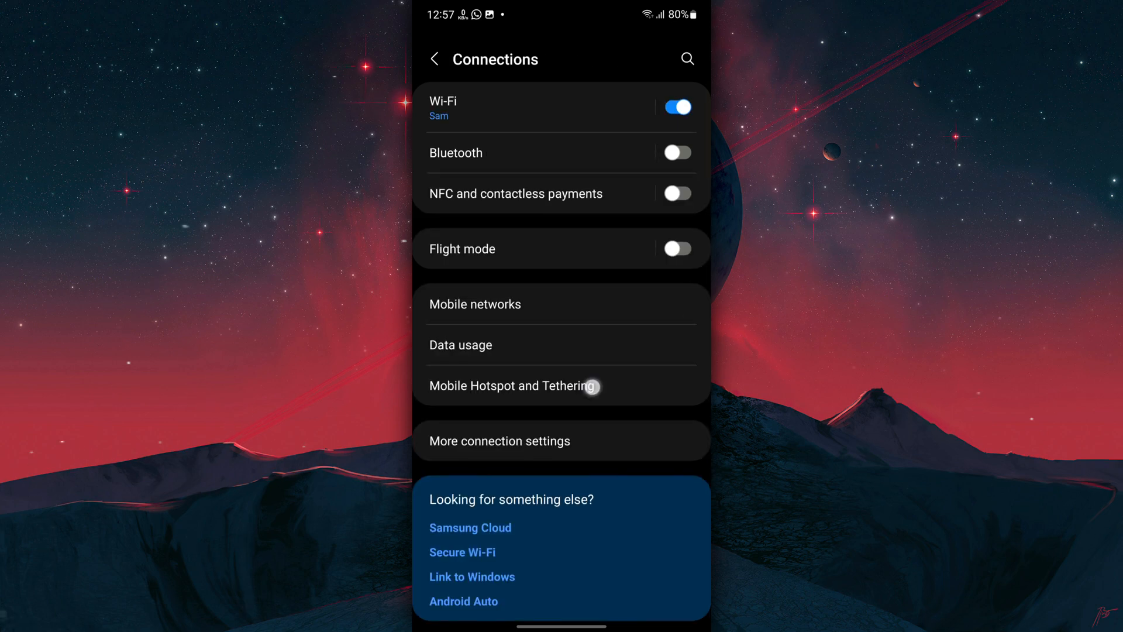
pyautogui.click(499, 441)
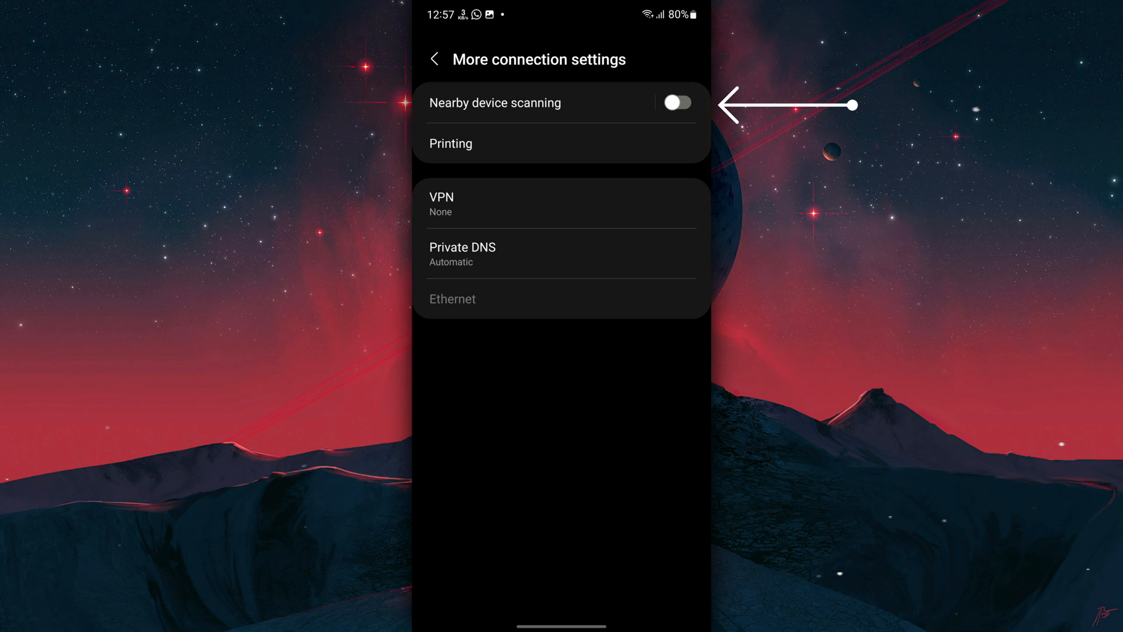
# Switch off wireless emergency alerts under Notifications and move on to the Display page.
pyautogui.click(435, 59)
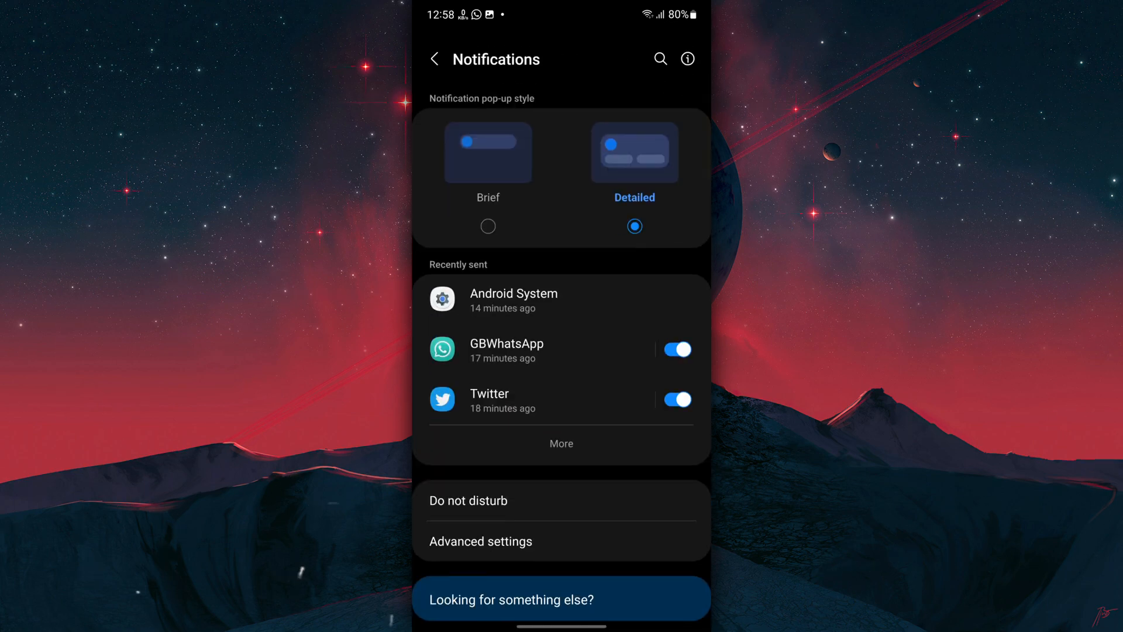
pyautogui.click(480, 540)
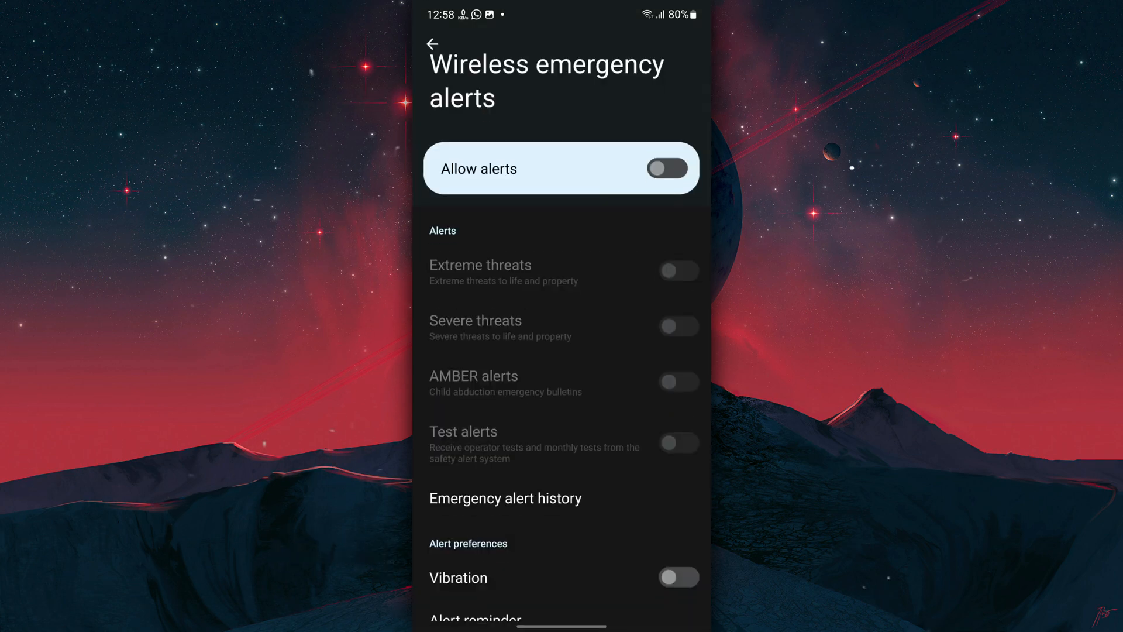
pyautogui.click(678, 272)
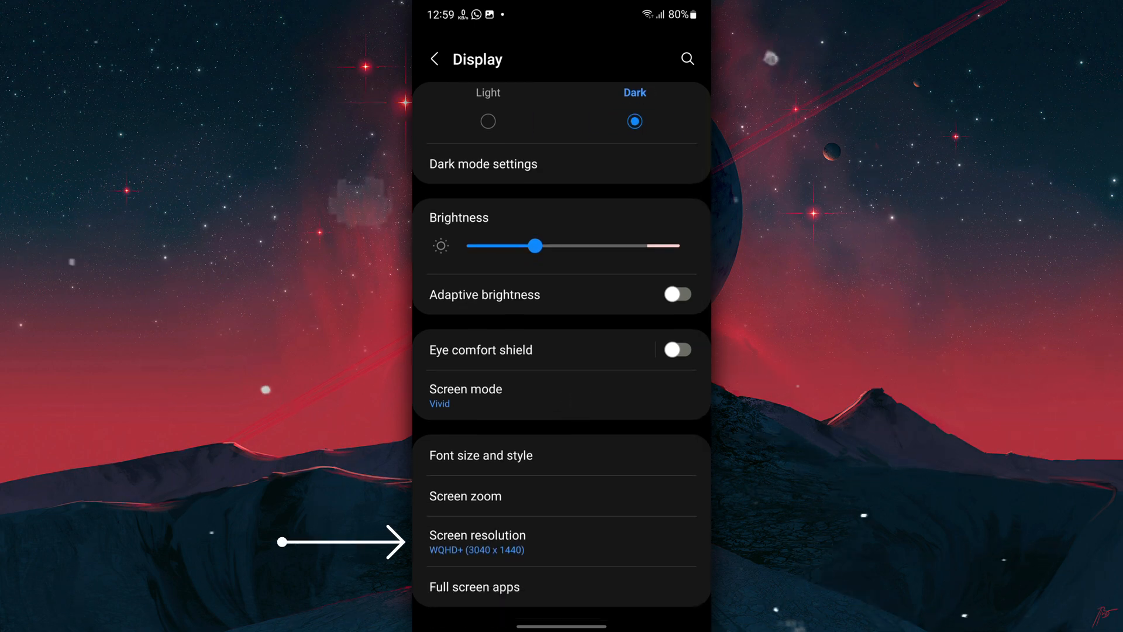
# Check screen resolution stays WQHD+ and timeout at 1 minute, then back to main Settings.
pyautogui.click(477, 536)
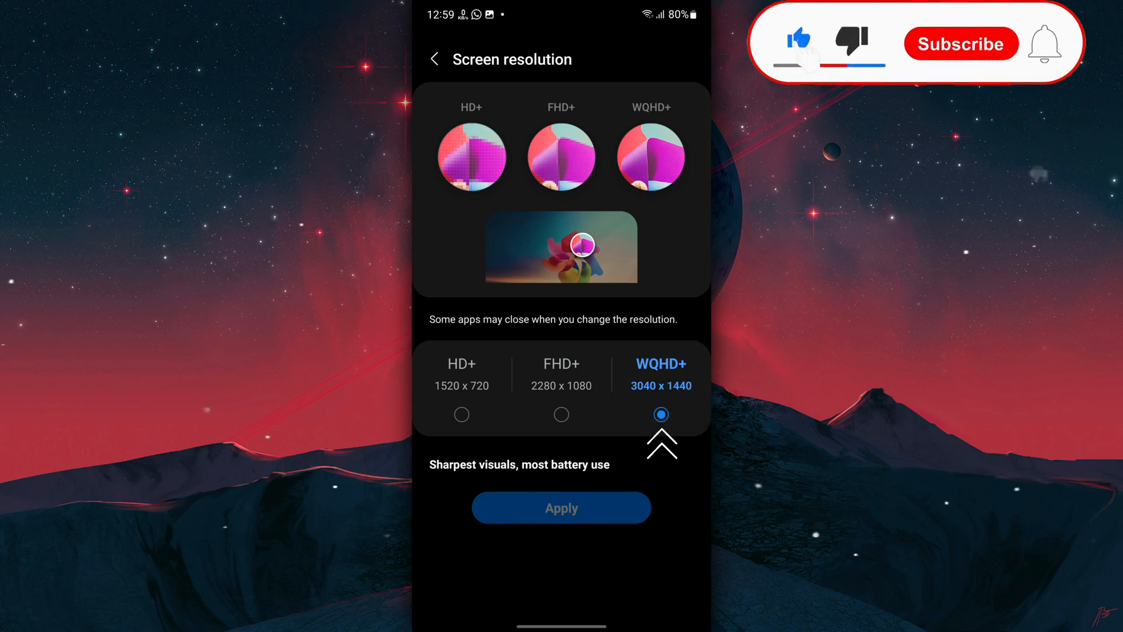
pyautogui.click(962, 44)
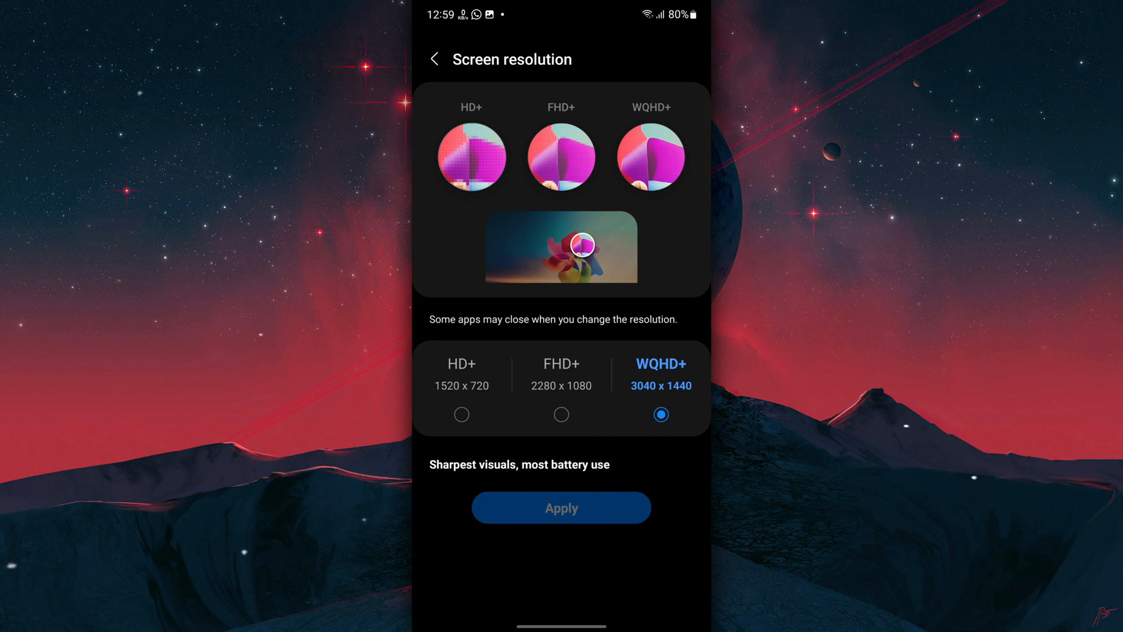
pyautogui.click(435, 58)
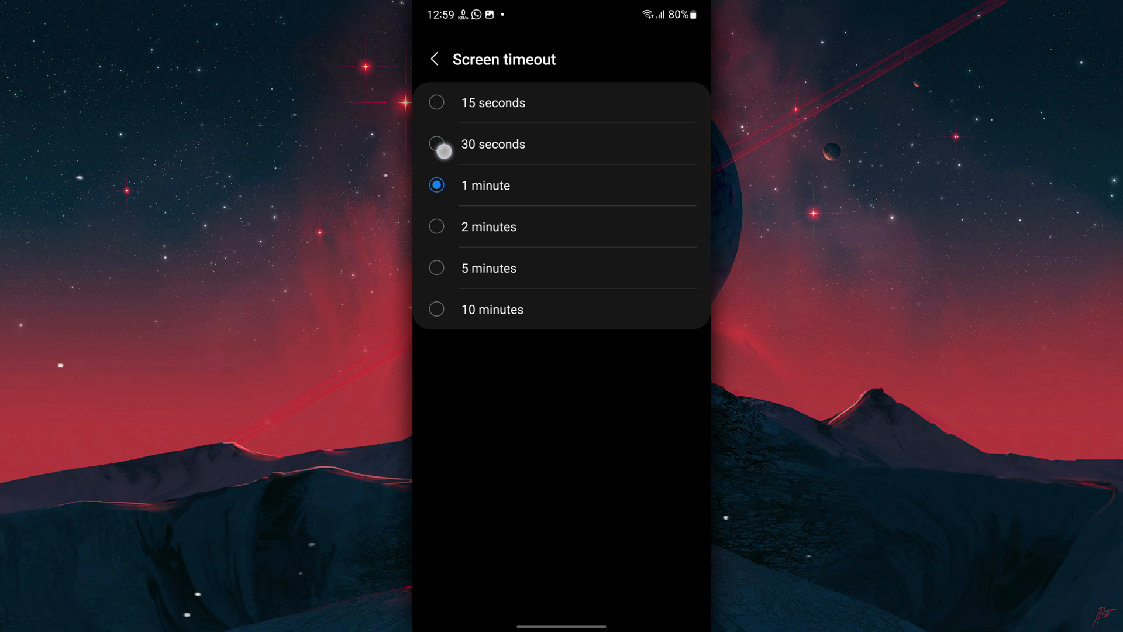
pyautogui.click(436, 144)
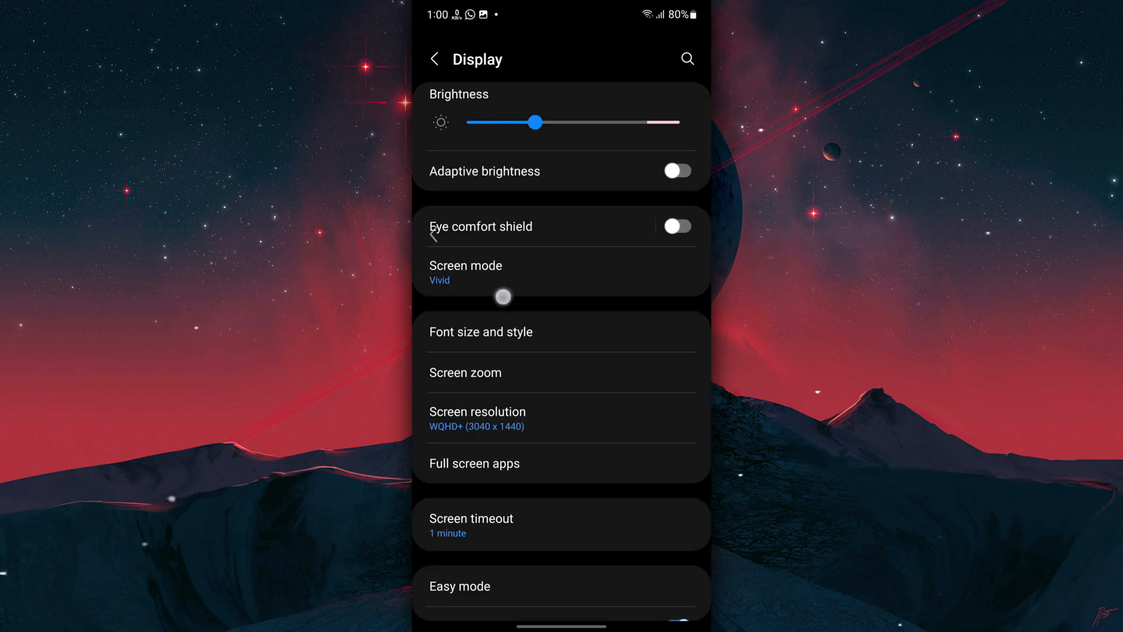
pyautogui.click(435, 59)
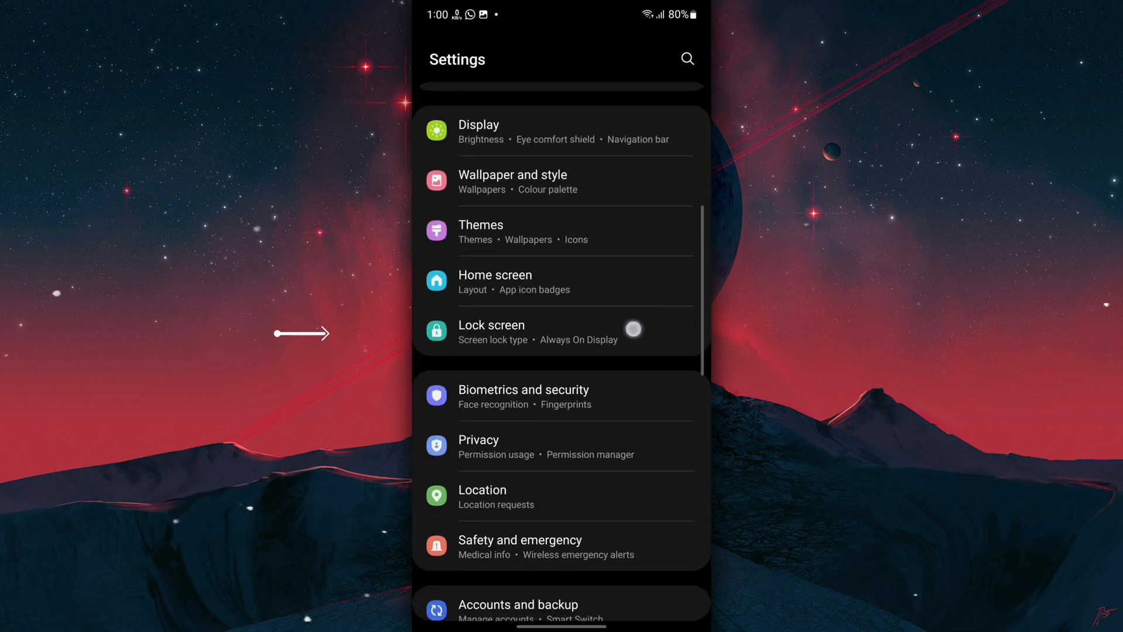
# Switch Always On Display off in the Lock screen settings.
pyautogui.click(491, 325)
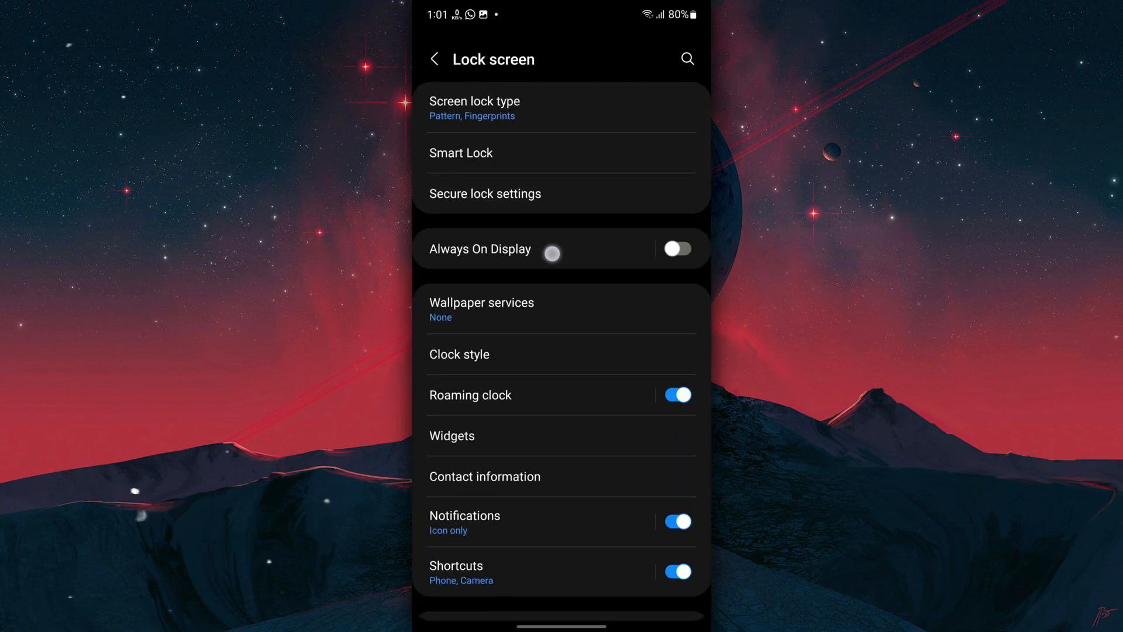
pyautogui.click(479, 248)
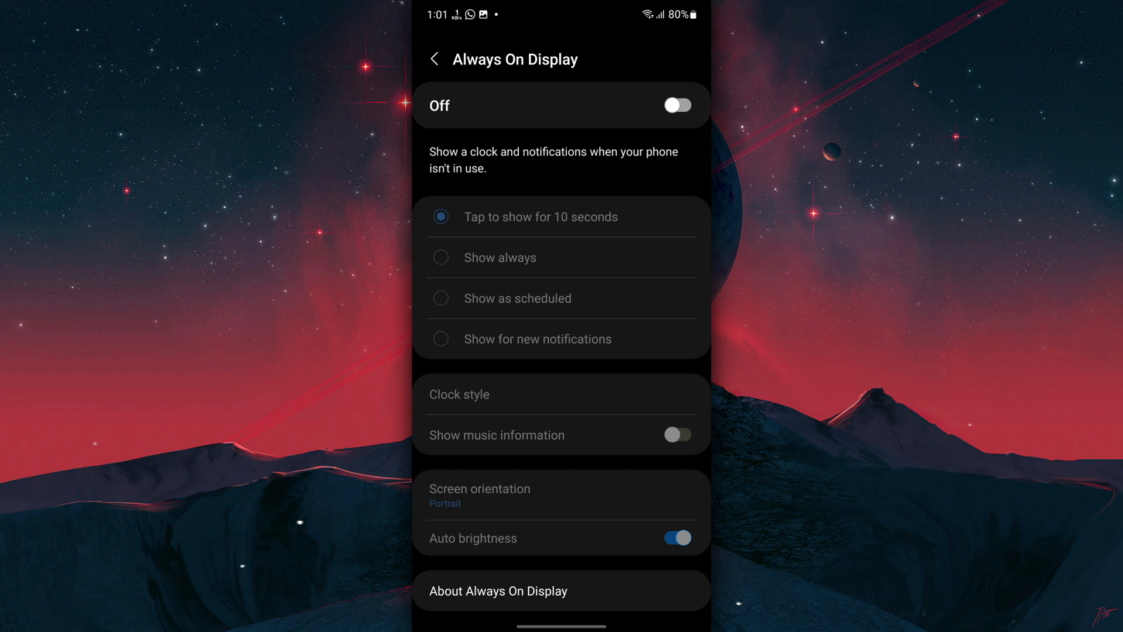
pyautogui.click(434, 58)
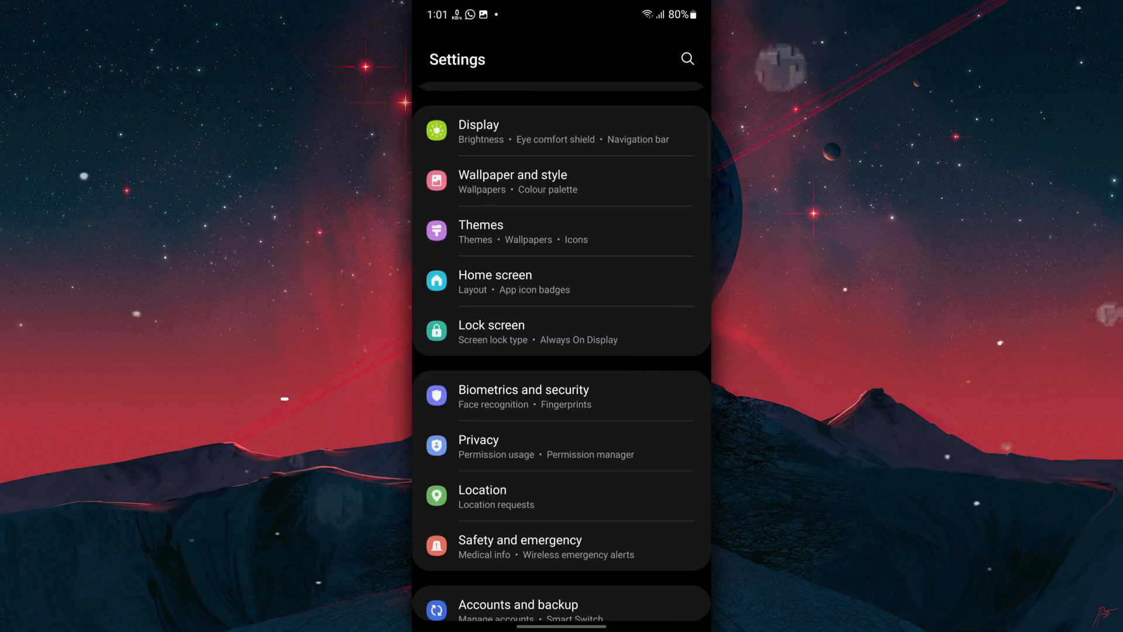
# Turn off always-on fingerprint scanning under Biometrics and security, then reach Privacy.
pyautogui.click(524, 395)
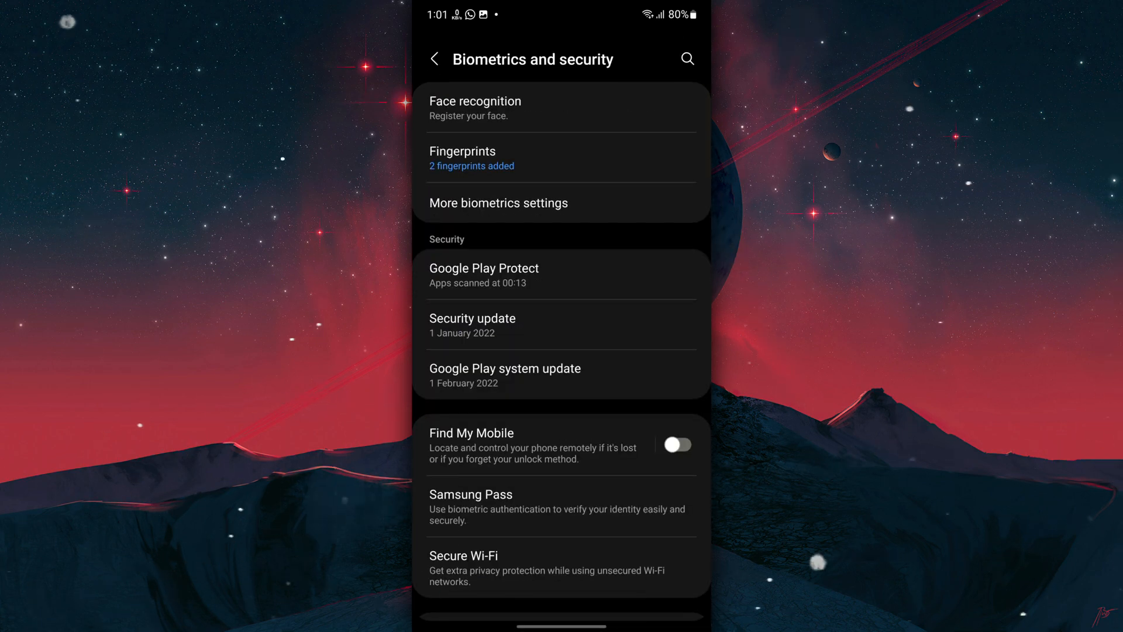
pyautogui.click(462, 158)
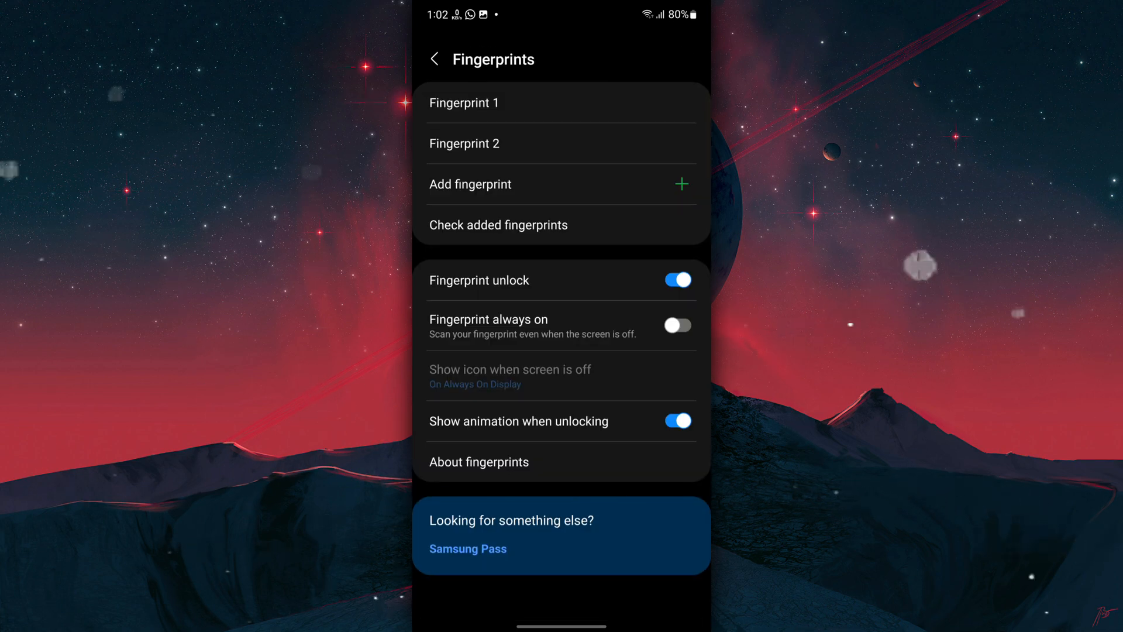
pyautogui.click(435, 59)
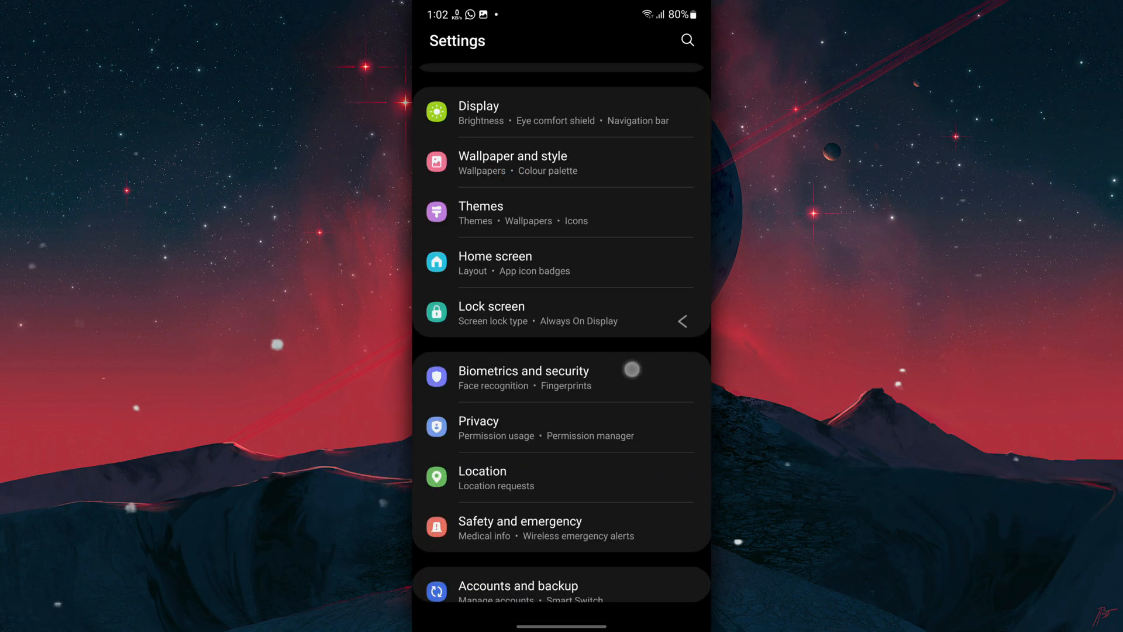
pyautogui.click(478, 427)
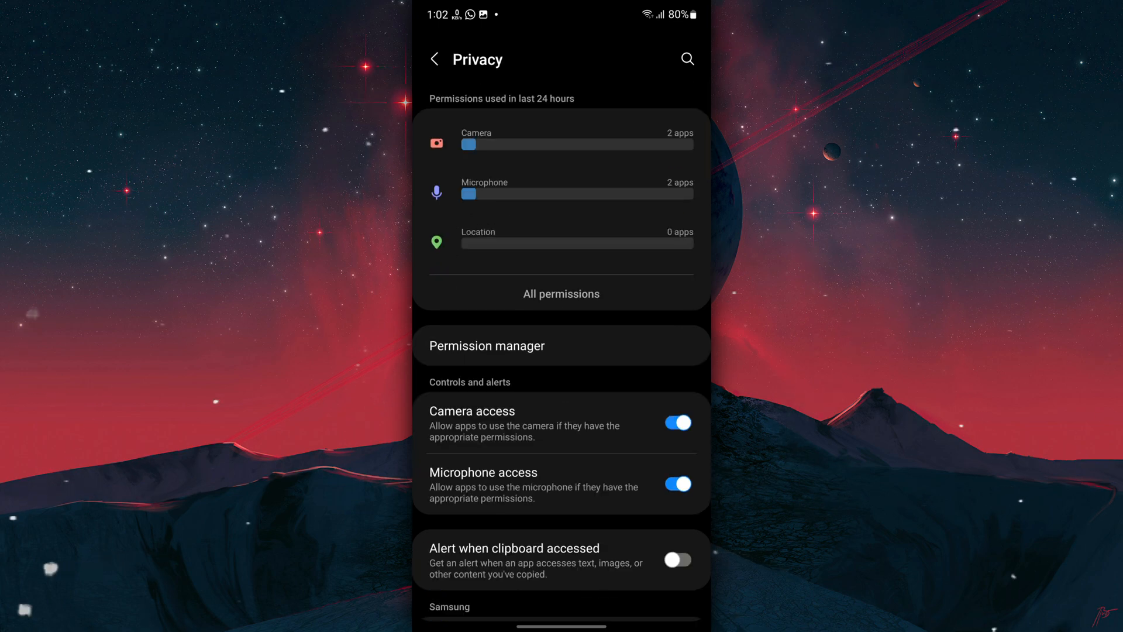
# Turn off diagnostic data sending and Google Usage & diagnostics on the Privacy page.
pyautogui.scroll(-3)
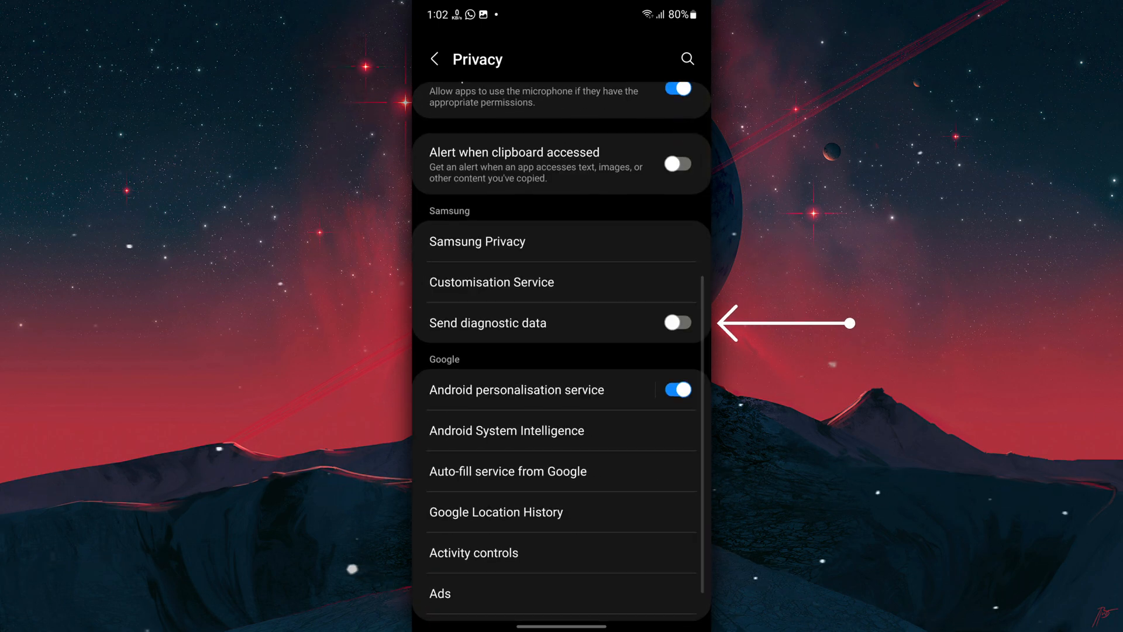
pyautogui.scroll(-3)
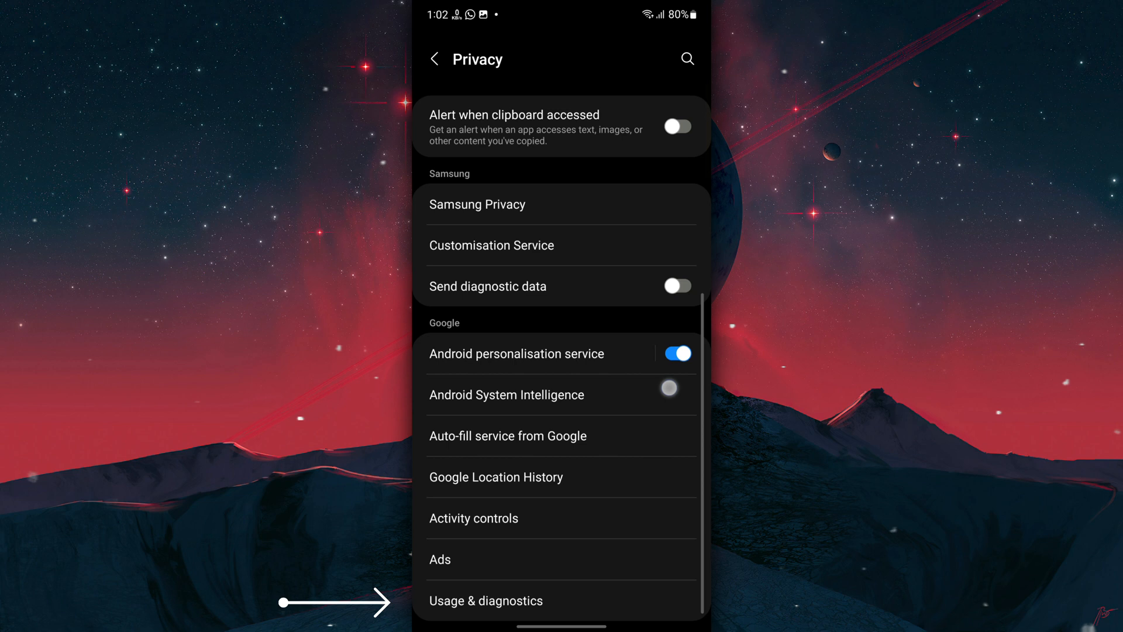
pyautogui.click(486, 601)
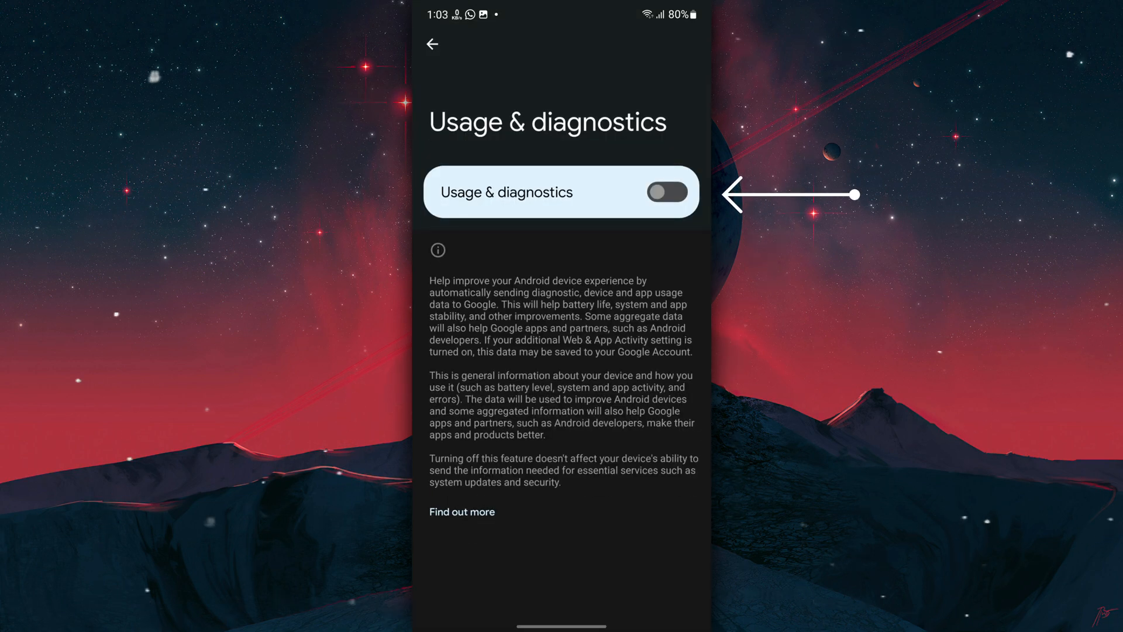
pyautogui.click(433, 45)
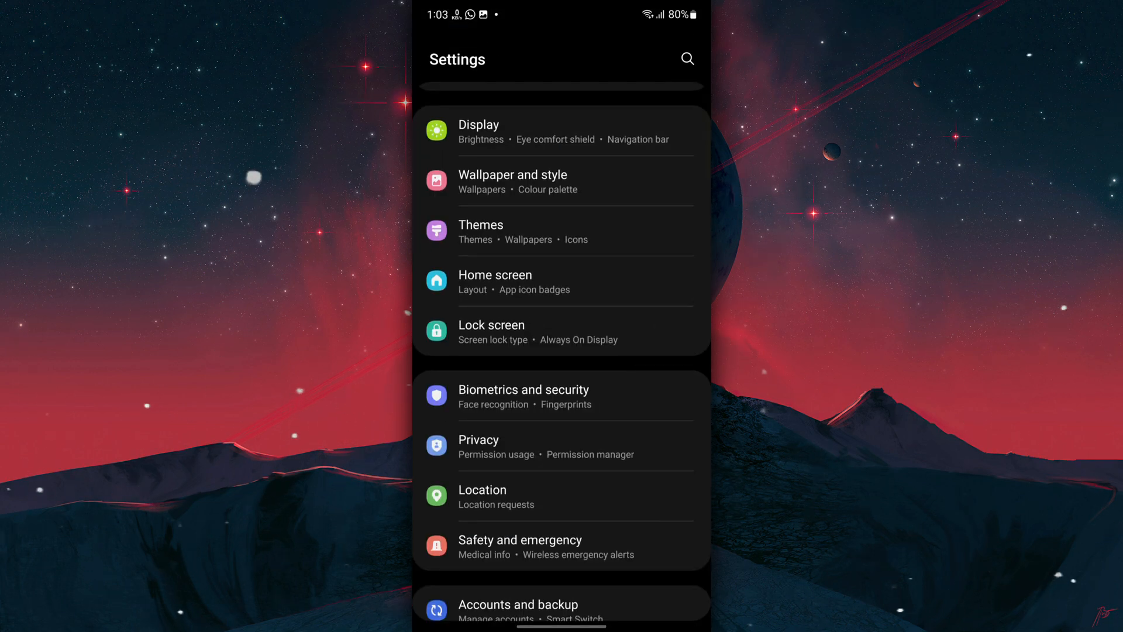
# Switch Location off along with Wi-Fi and Bluetooth scanning in Location services.
pyautogui.click(482, 496)
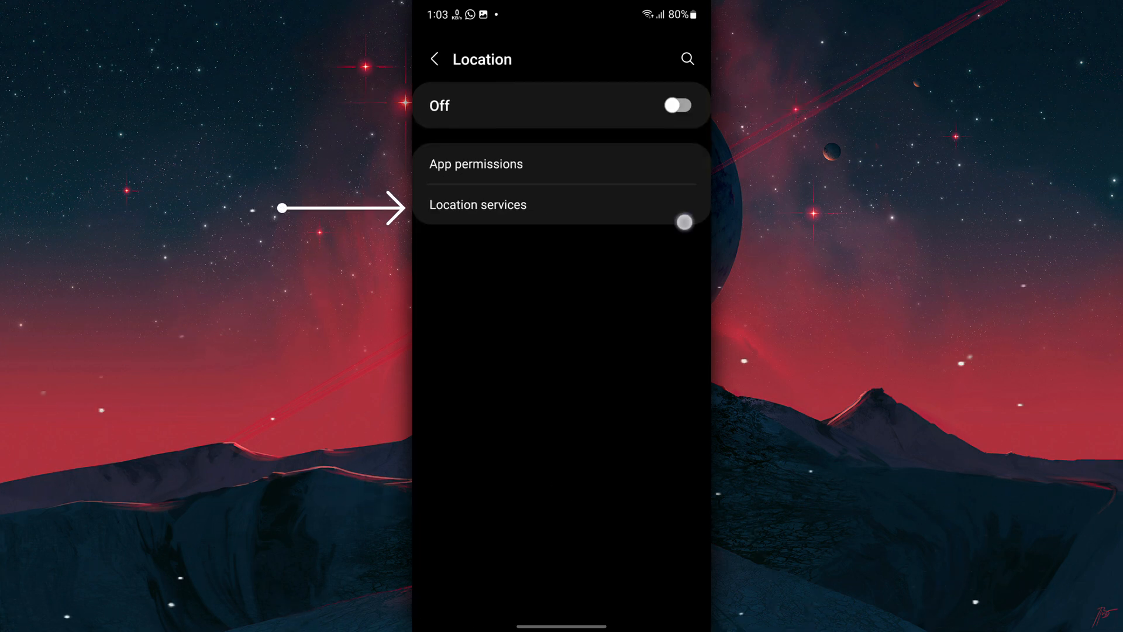
pyautogui.click(477, 204)
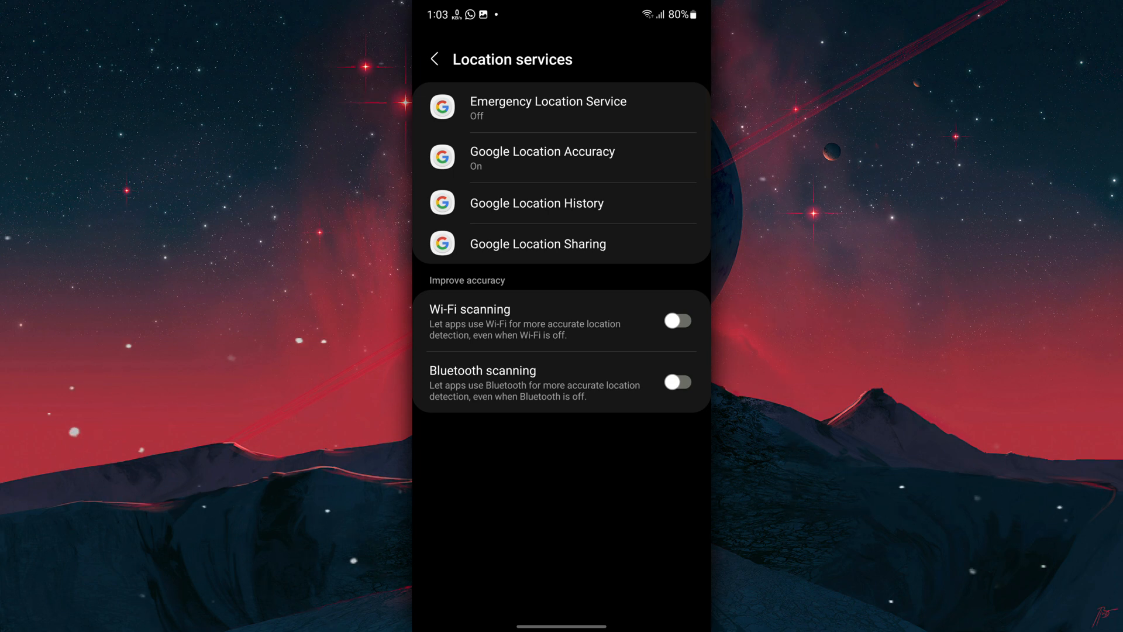
pyautogui.click(435, 59)
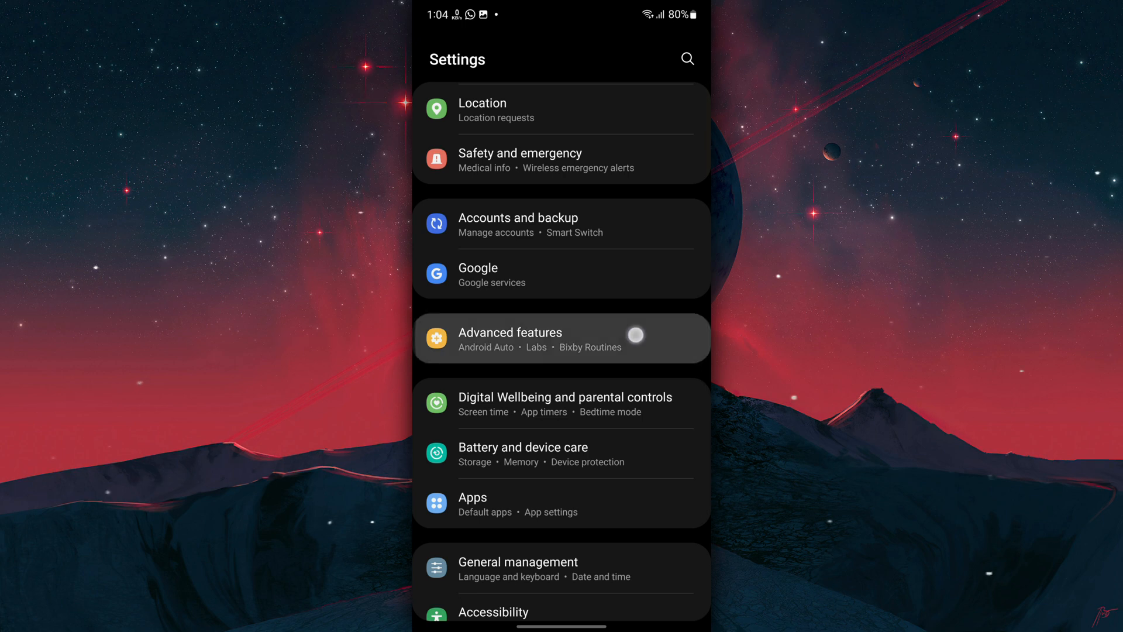
# Check Labs in Advanced features and switch S Pen Air actions off.
pyautogui.click(510, 338)
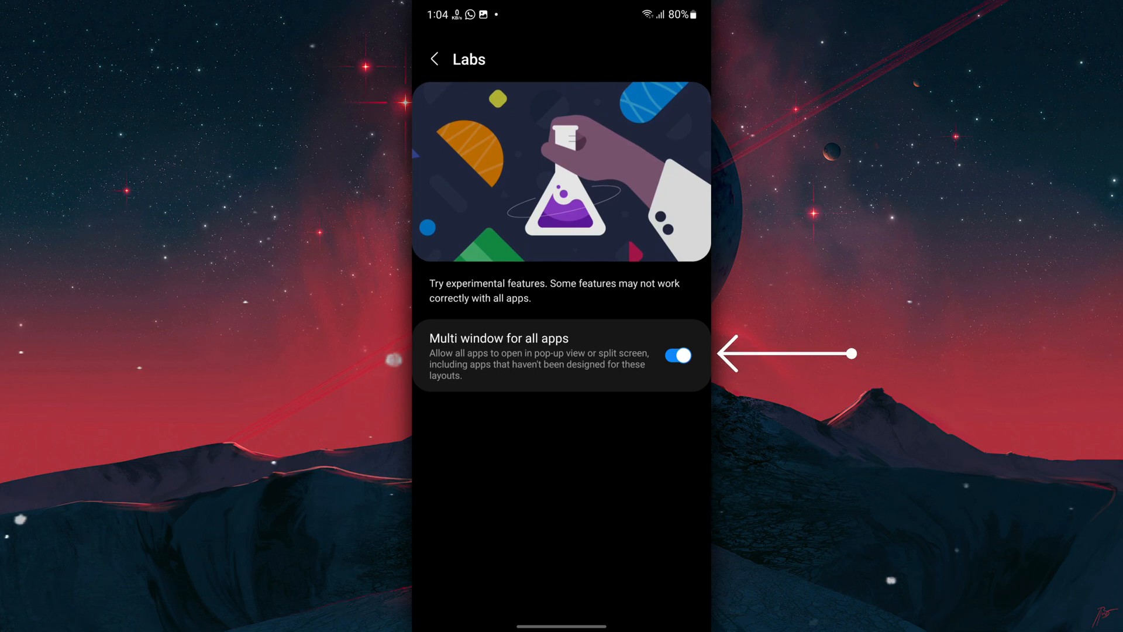
pyautogui.click(434, 58)
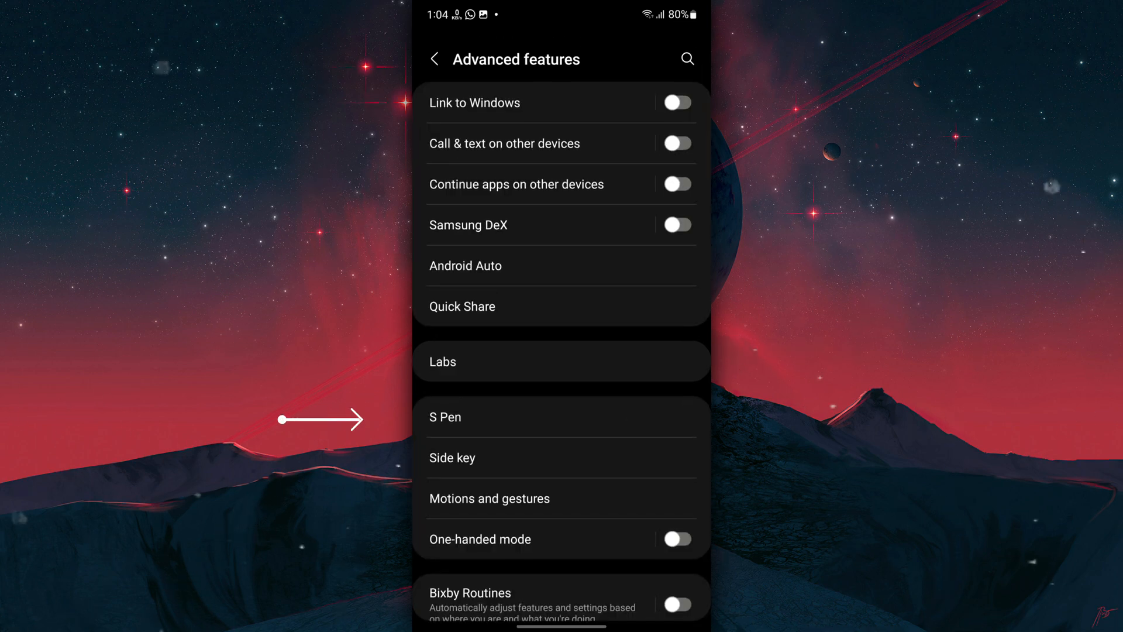
pyautogui.click(444, 416)
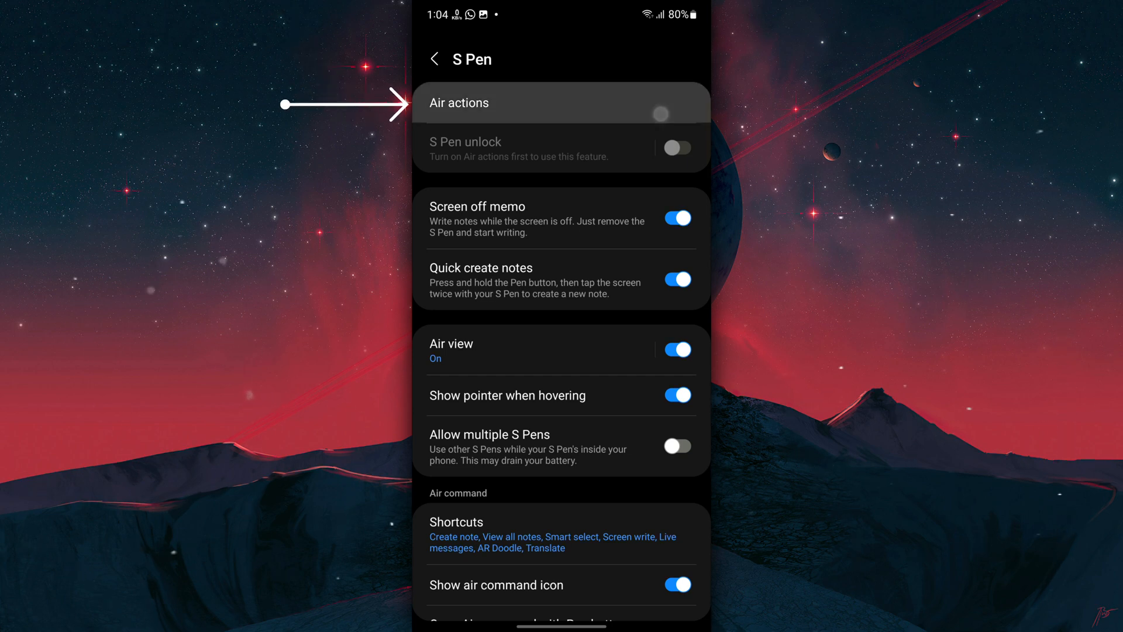
pyautogui.click(561, 103)
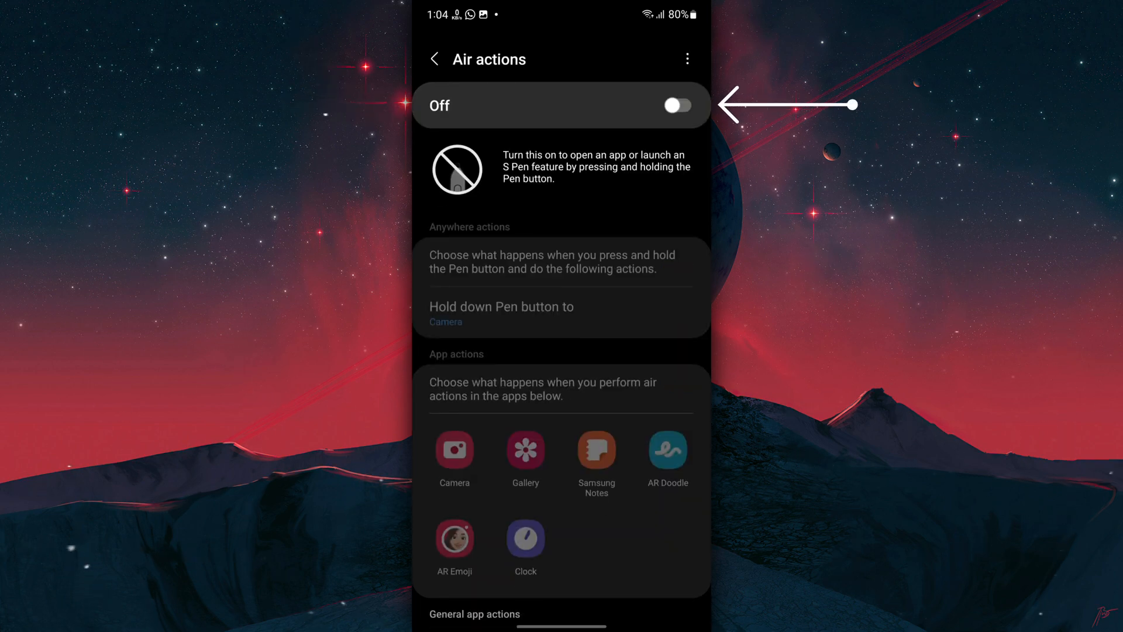
pyautogui.click(432, 58)
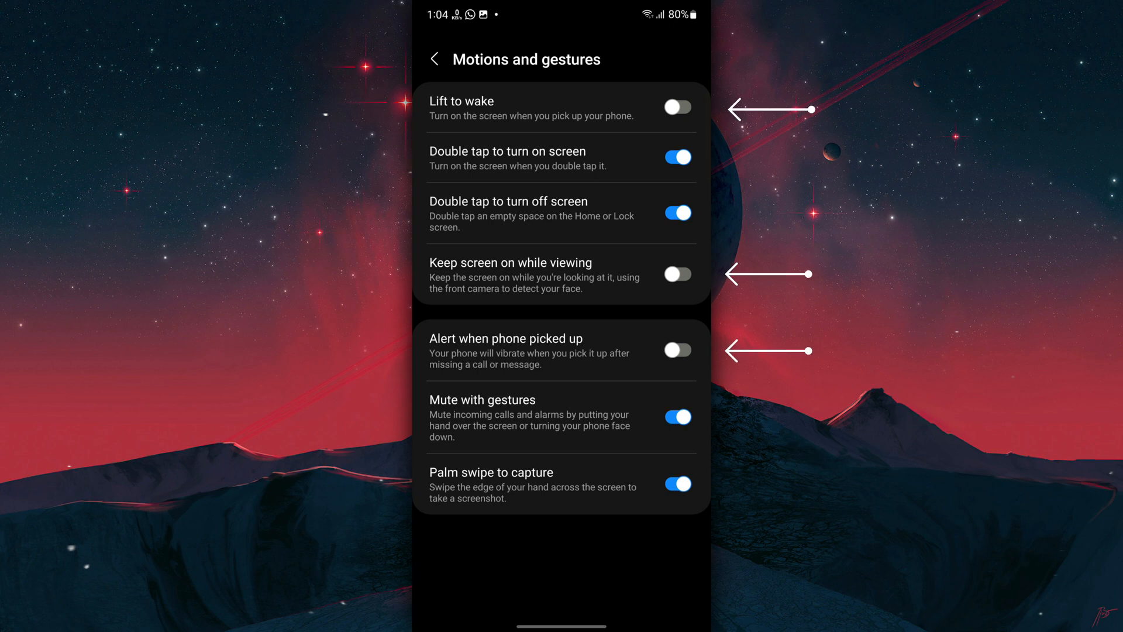
# Disable Lift to wake, Keep screen on while viewing and Alert when picked up in Motions and gestures.
pyautogui.click(435, 58)
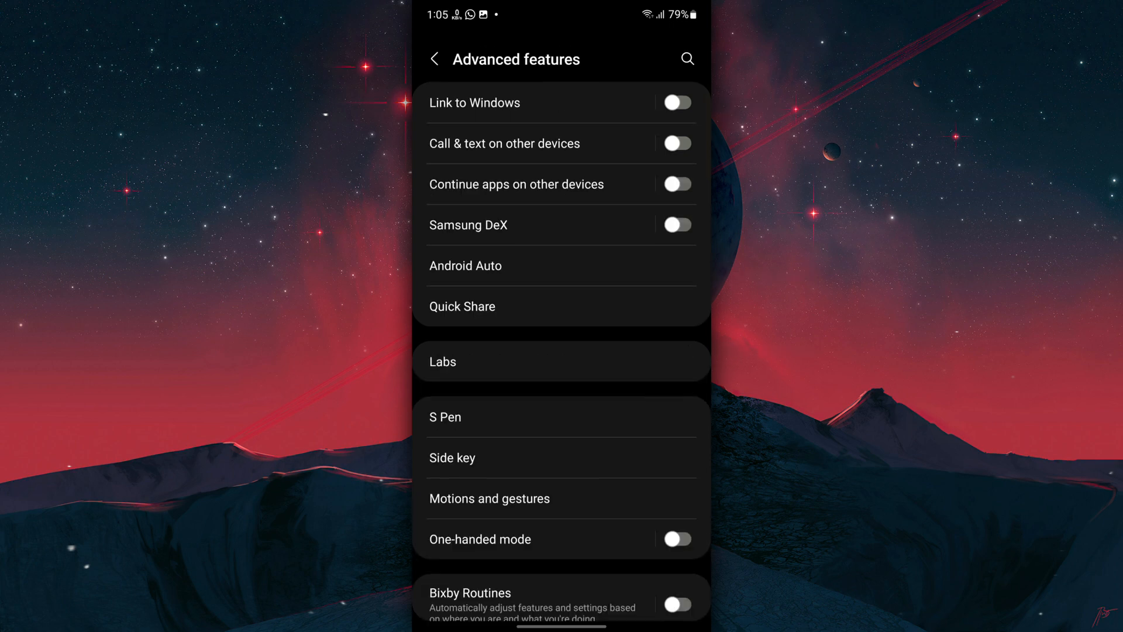
pyautogui.scroll(-3)
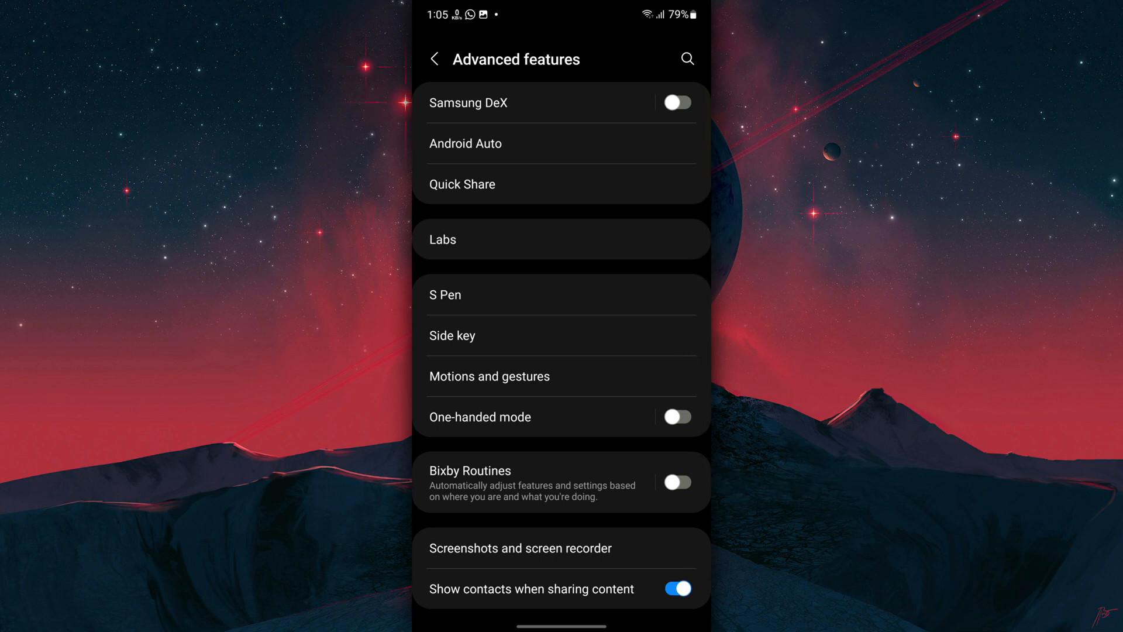
pyautogui.click(435, 58)
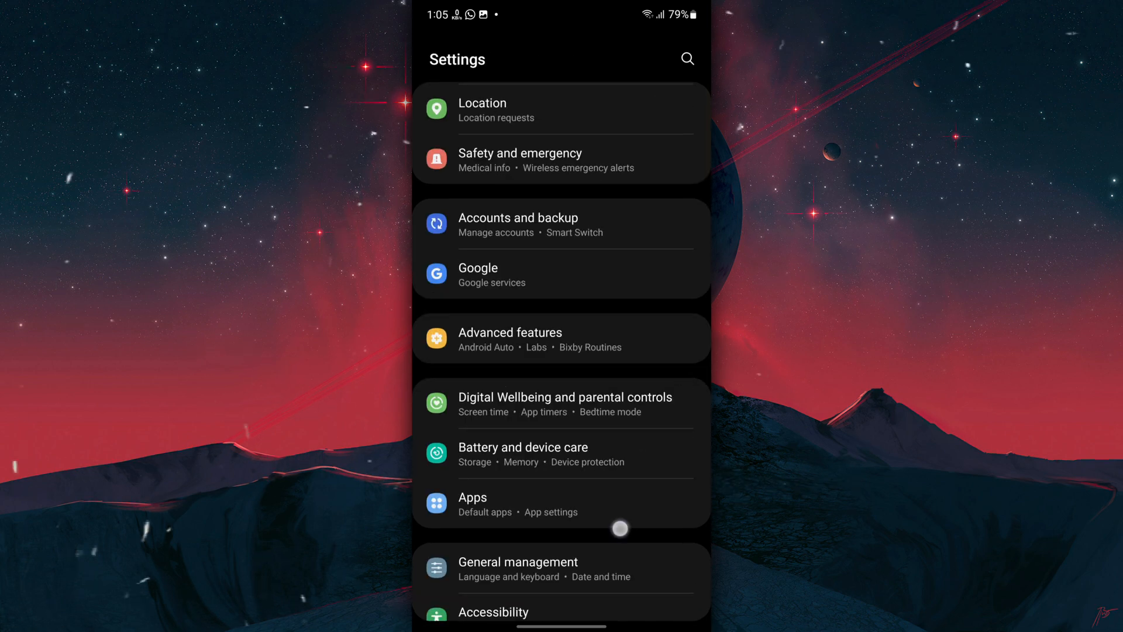
# Review the deep sleeping apps list in Battery and device care and add more apps.
pyautogui.click(523, 454)
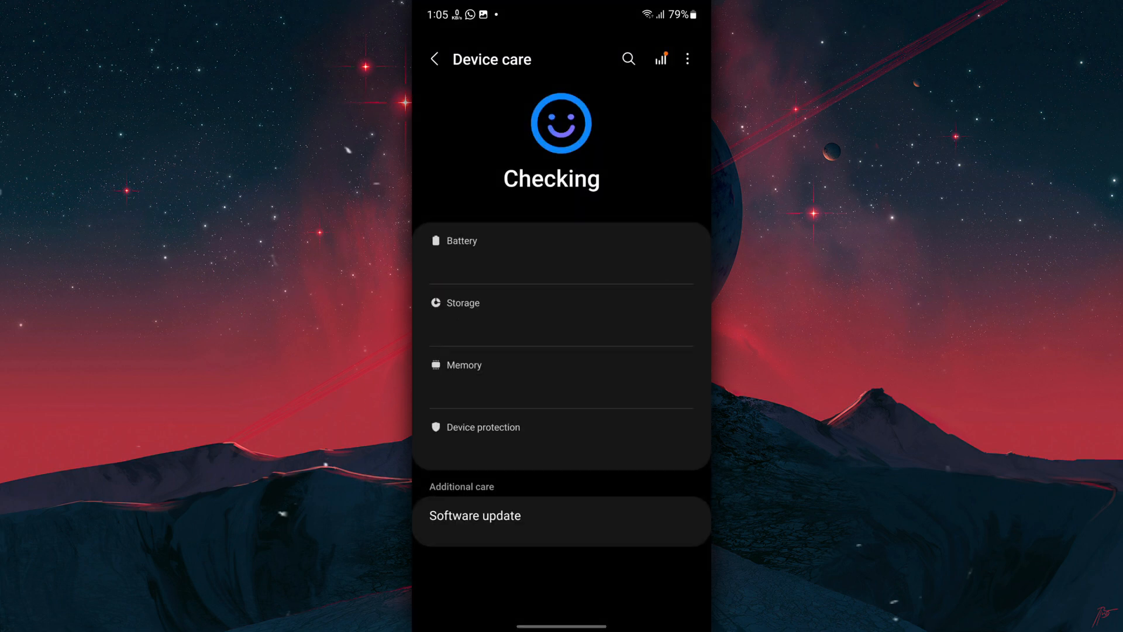
pyautogui.click(461, 241)
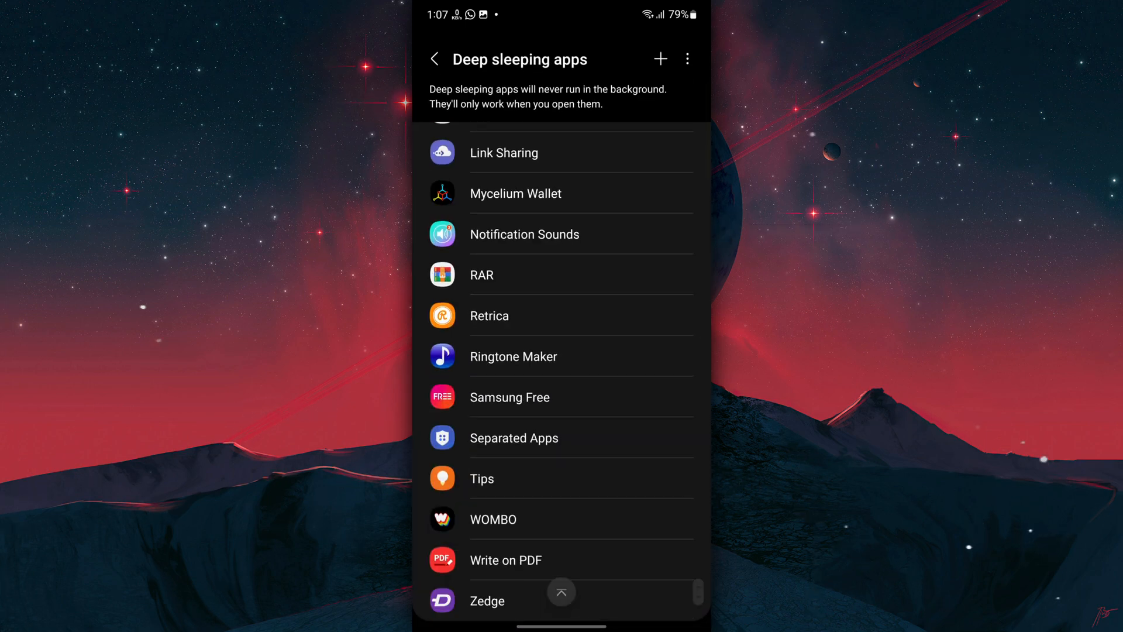
pyautogui.click(660, 59)
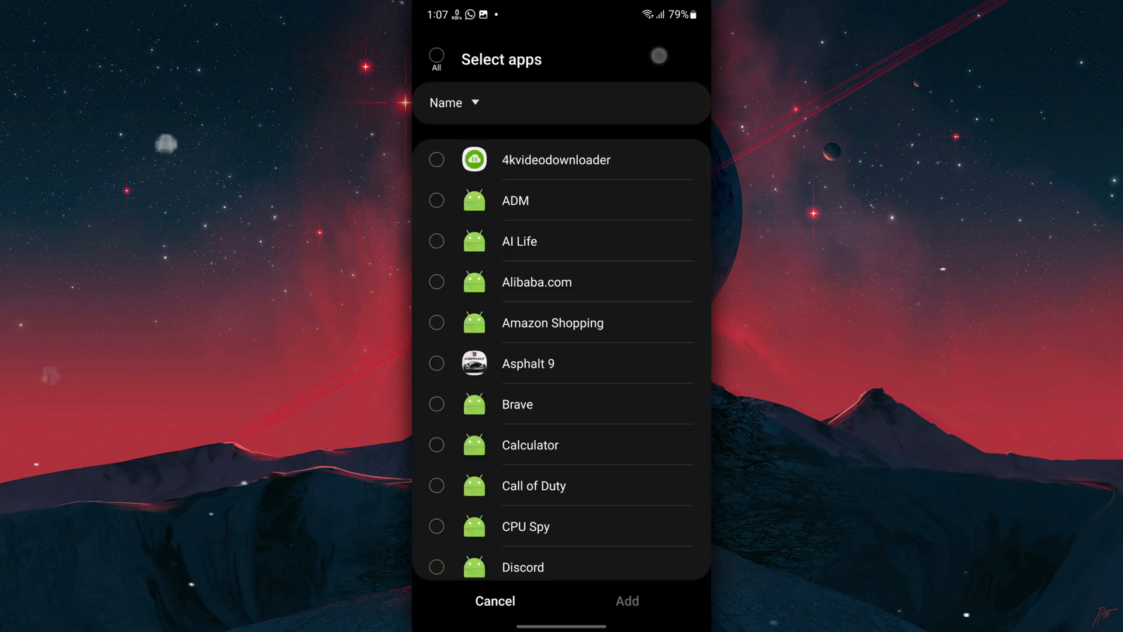
pyautogui.scroll(-3)
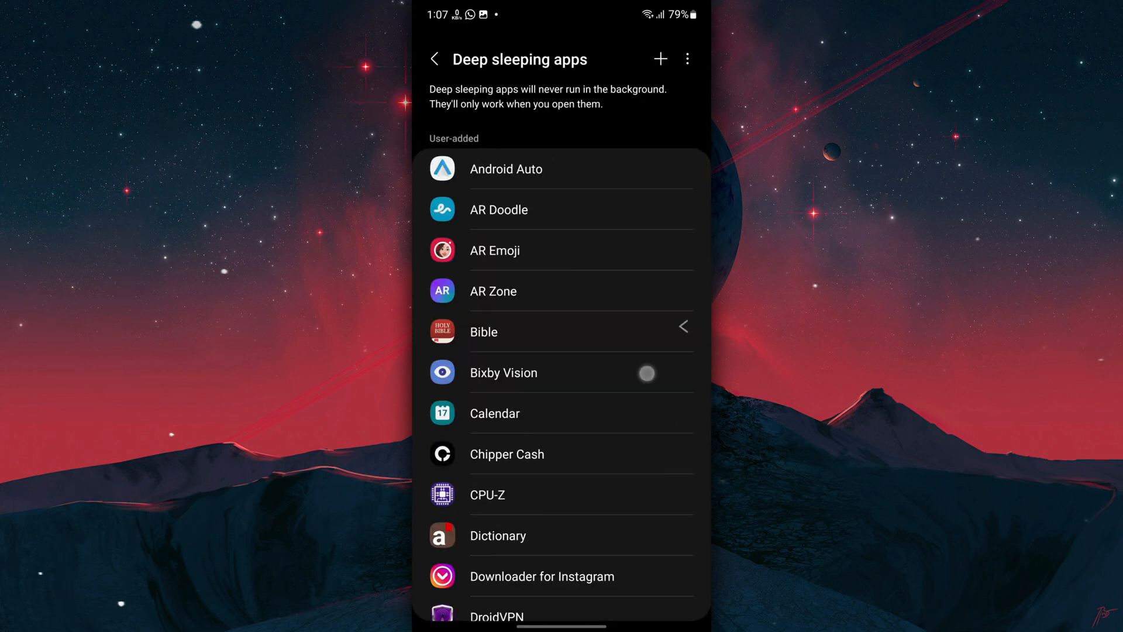
pyautogui.click(435, 58)
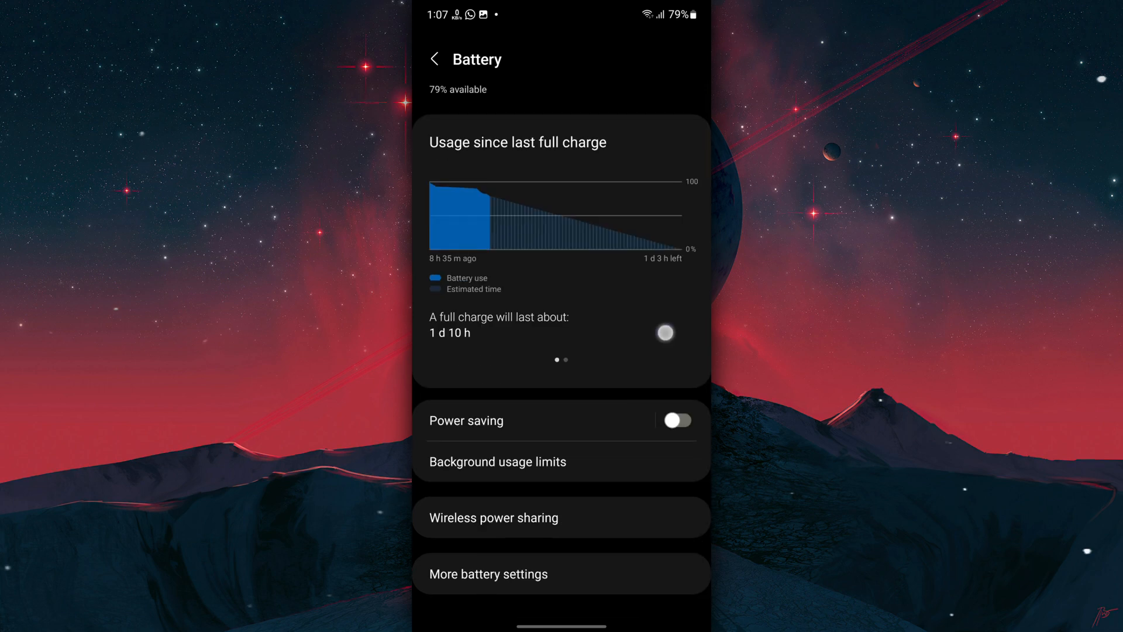
# Confirm wireless power sharing, adaptive battery and fast wireless charging stay off, then back to Settings.
pyautogui.click(493, 517)
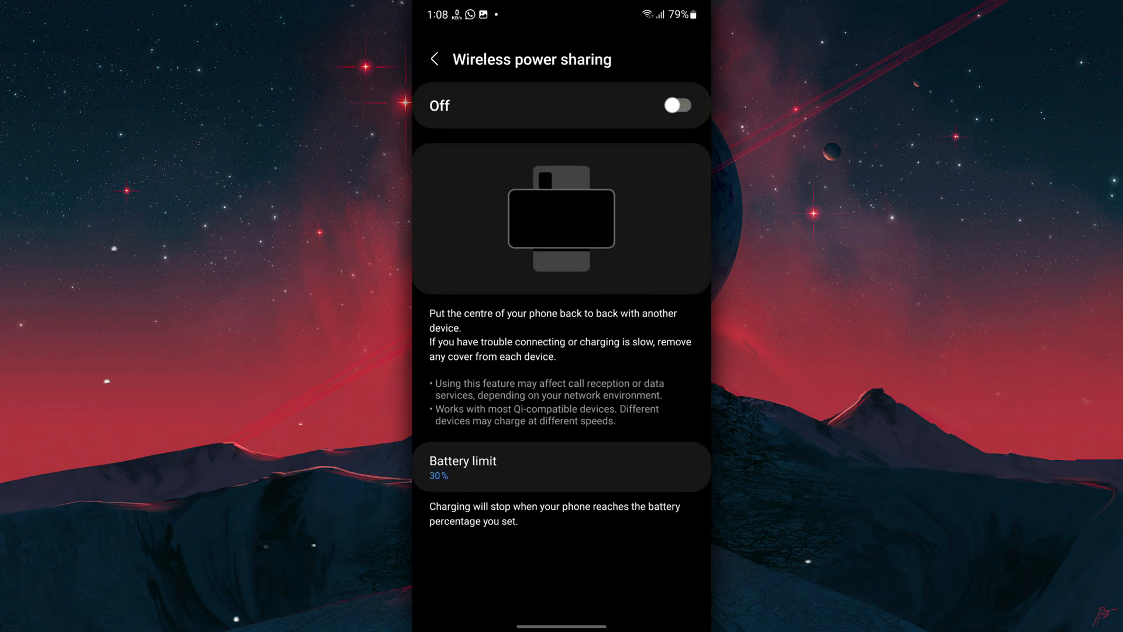
pyautogui.click(434, 59)
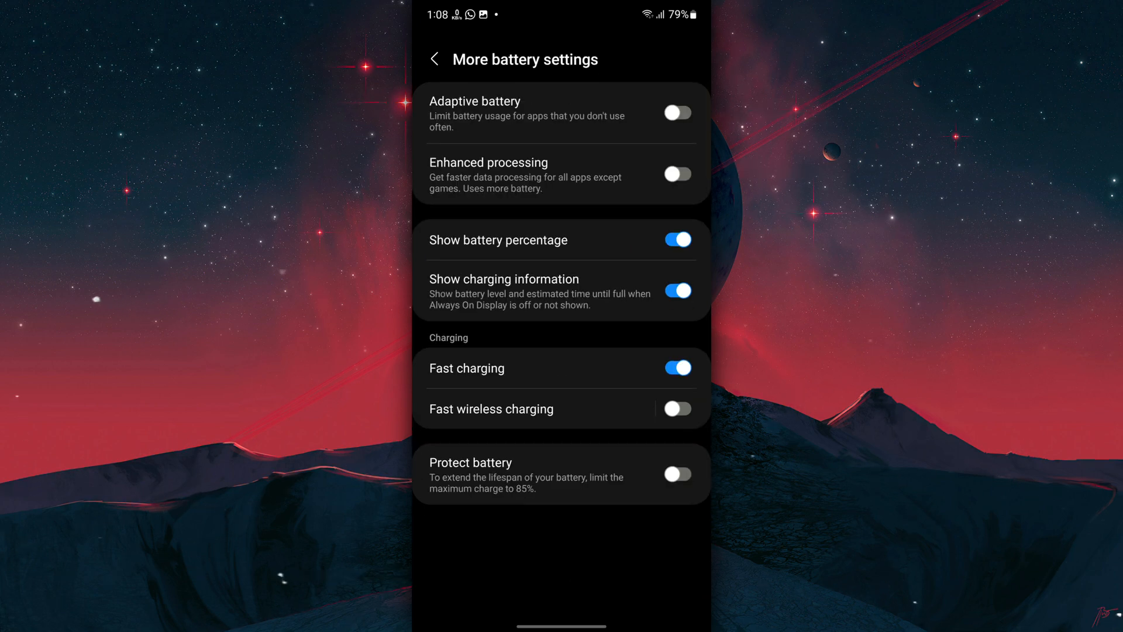
pyautogui.click(435, 59)
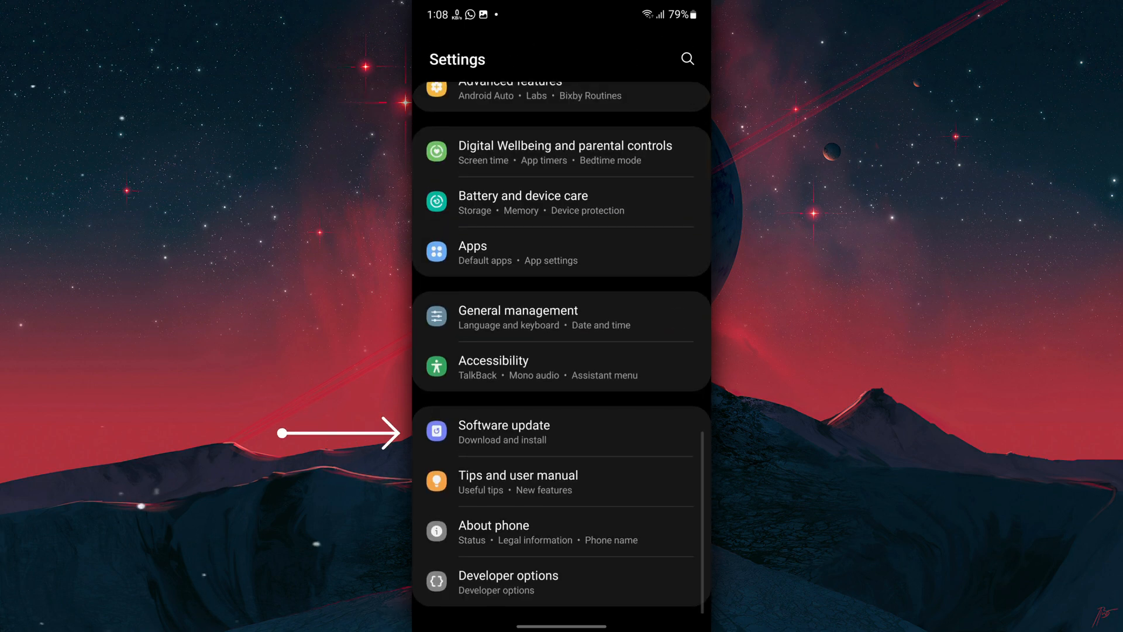
pyautogui.click(504, 432)
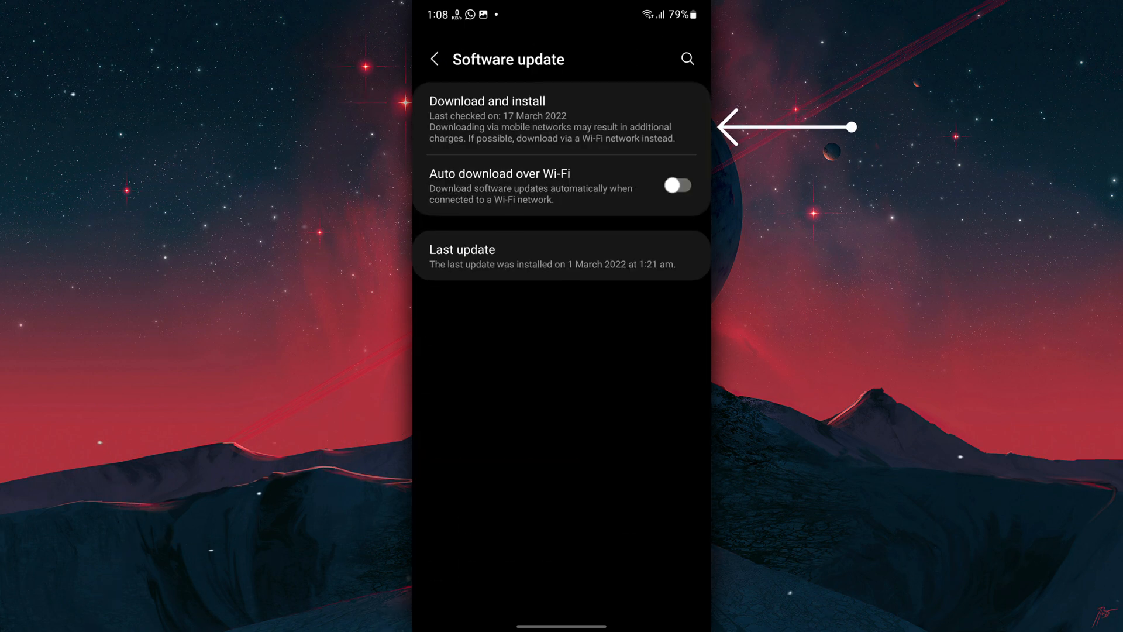
pyautogui.click(512, 117)
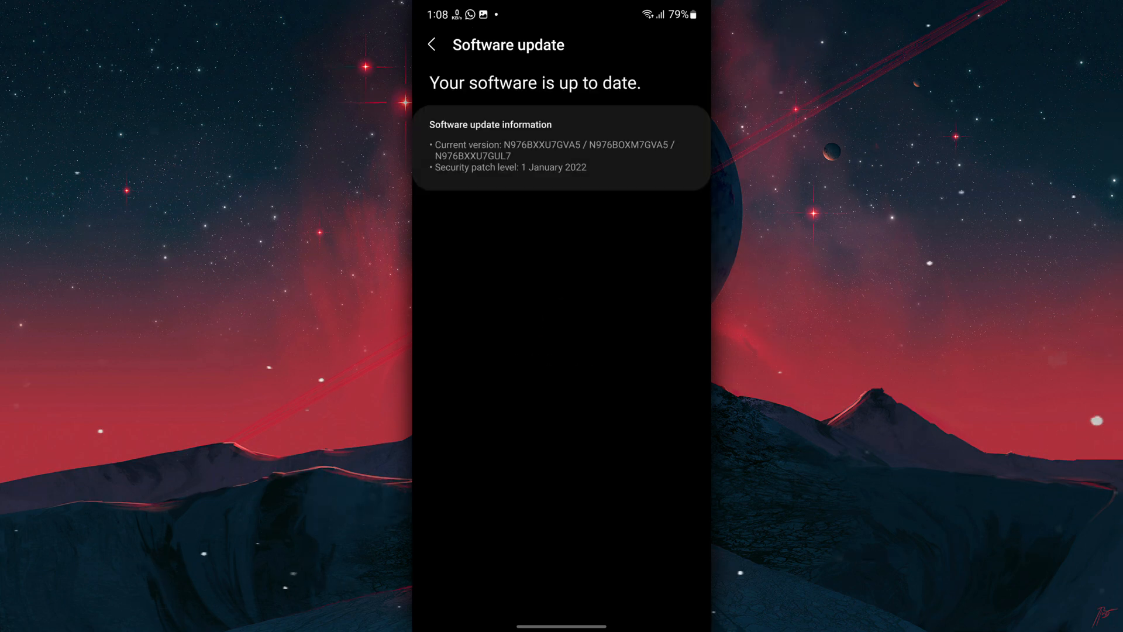
pyautogui.click(431, 45)
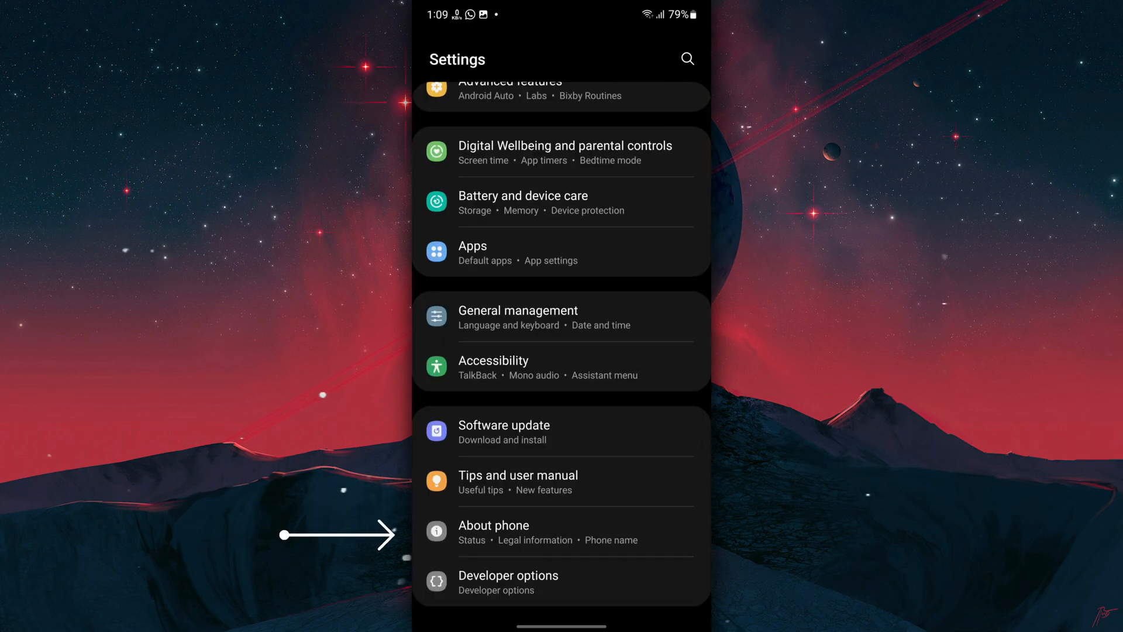
# Unlock developer mode via Build number in About phone > Software information, then return to Settings.
pyautogui.click(494, 526)
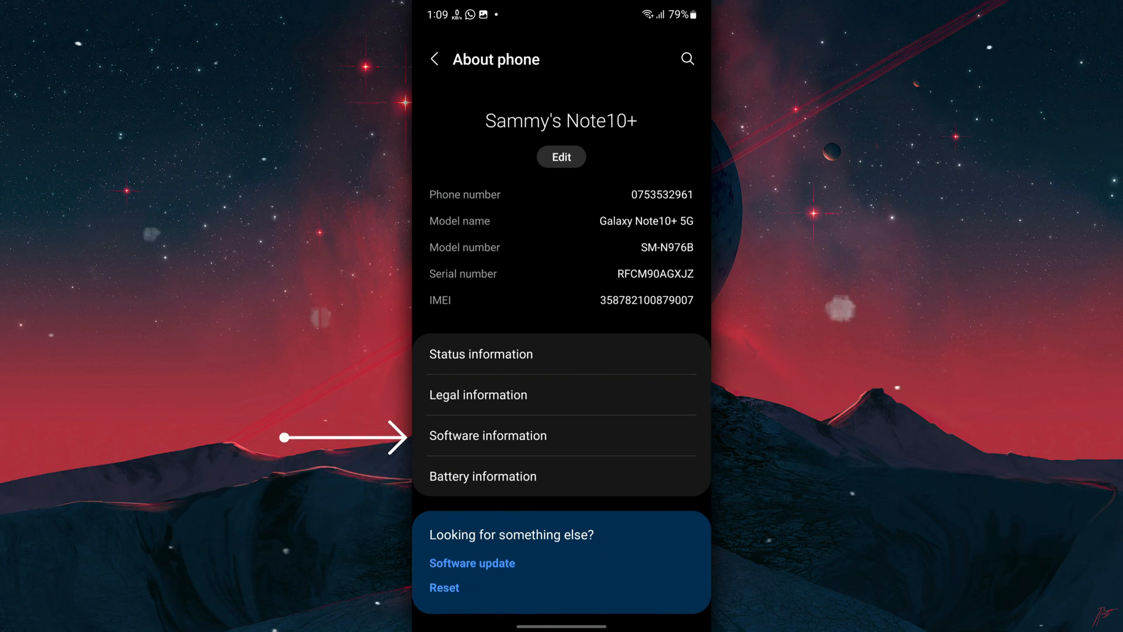
pyautogui.click(496, 435)
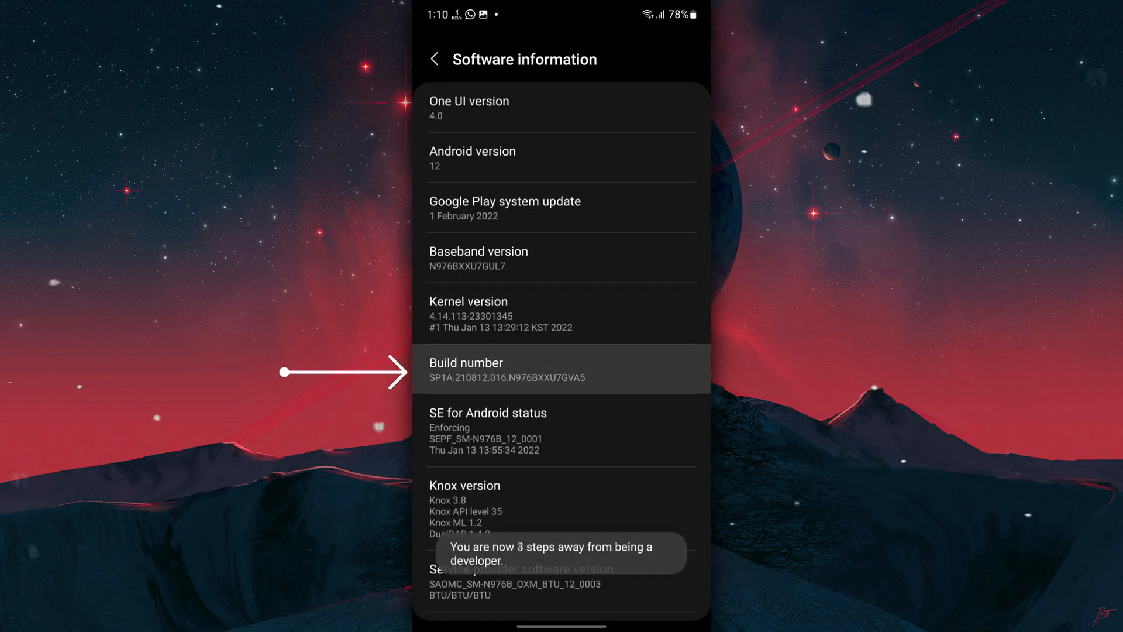
pyautogui.click(561, 369)
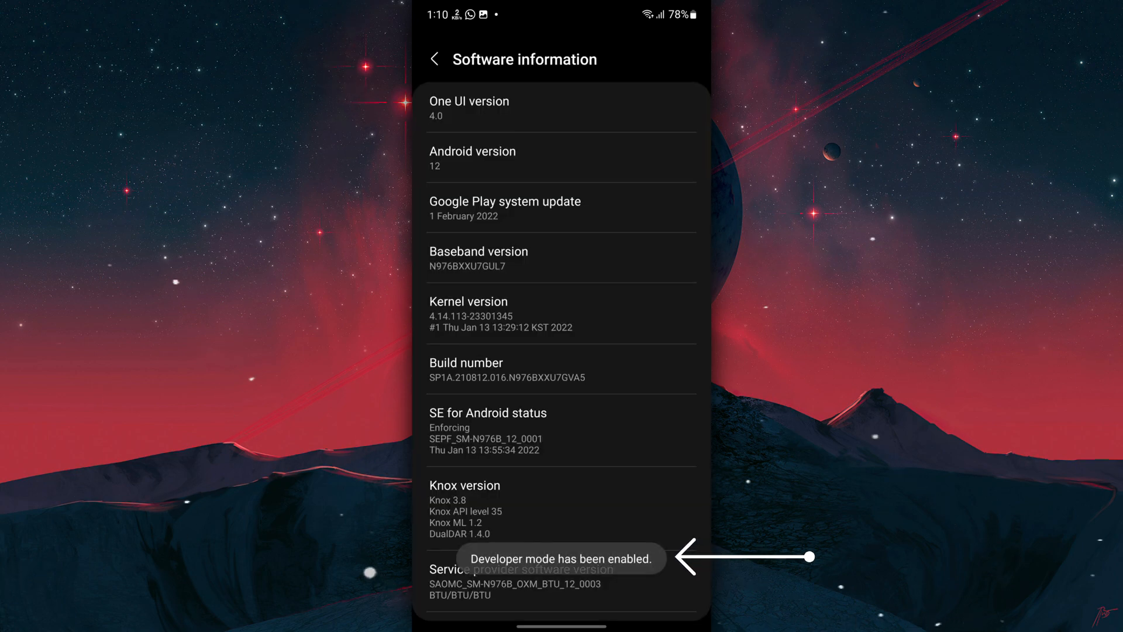
pyautogui.click(435, 59)
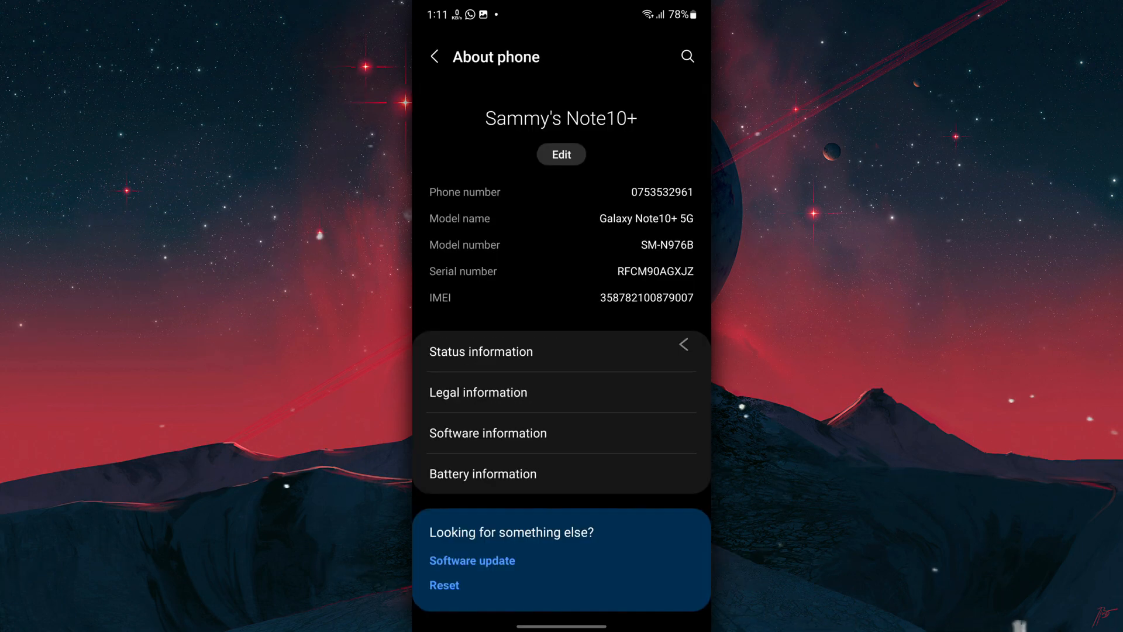
pyautogui.click(434, 56)
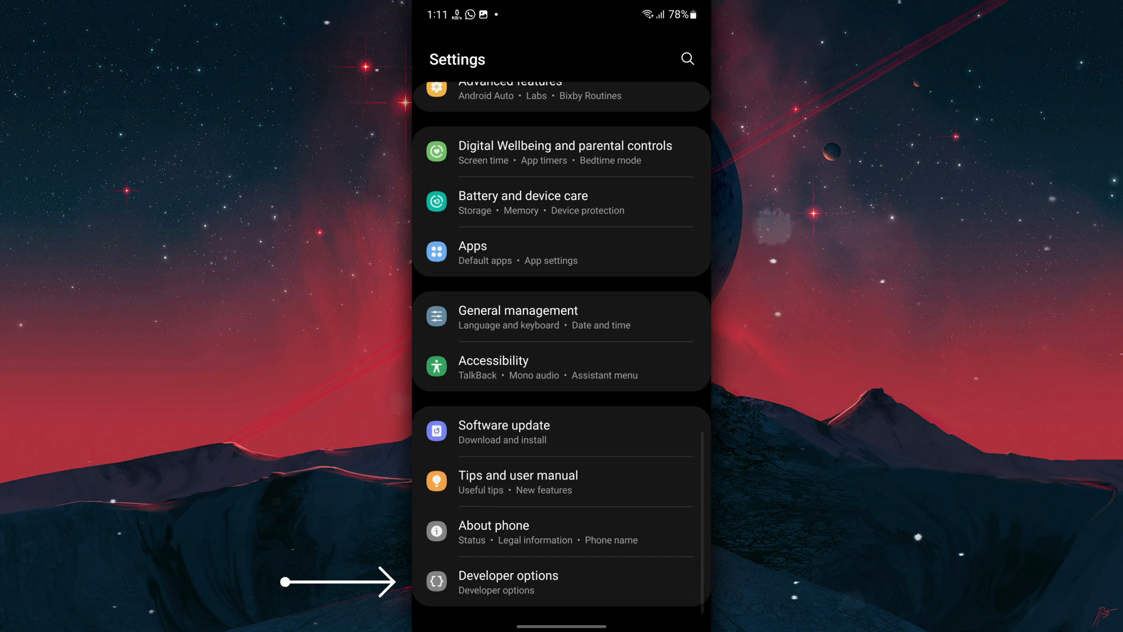
# In Developer options Drawing section, set Window, Transition and Animator duration scales to .5x.
pyautogui.click(508, 581)
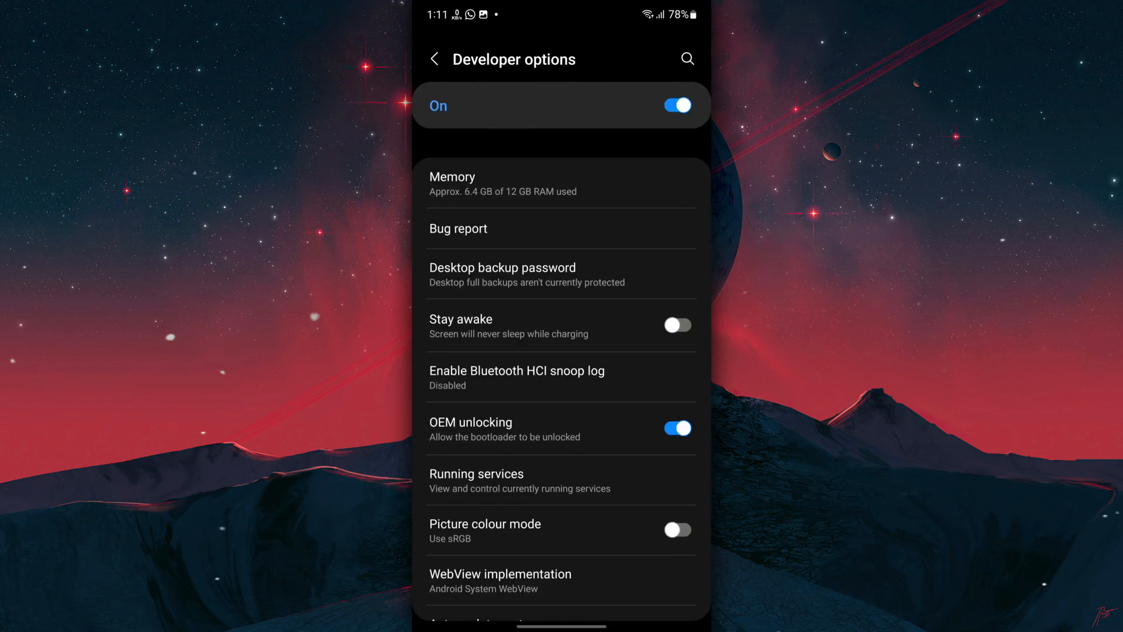
pyautogui.scroll(-3)
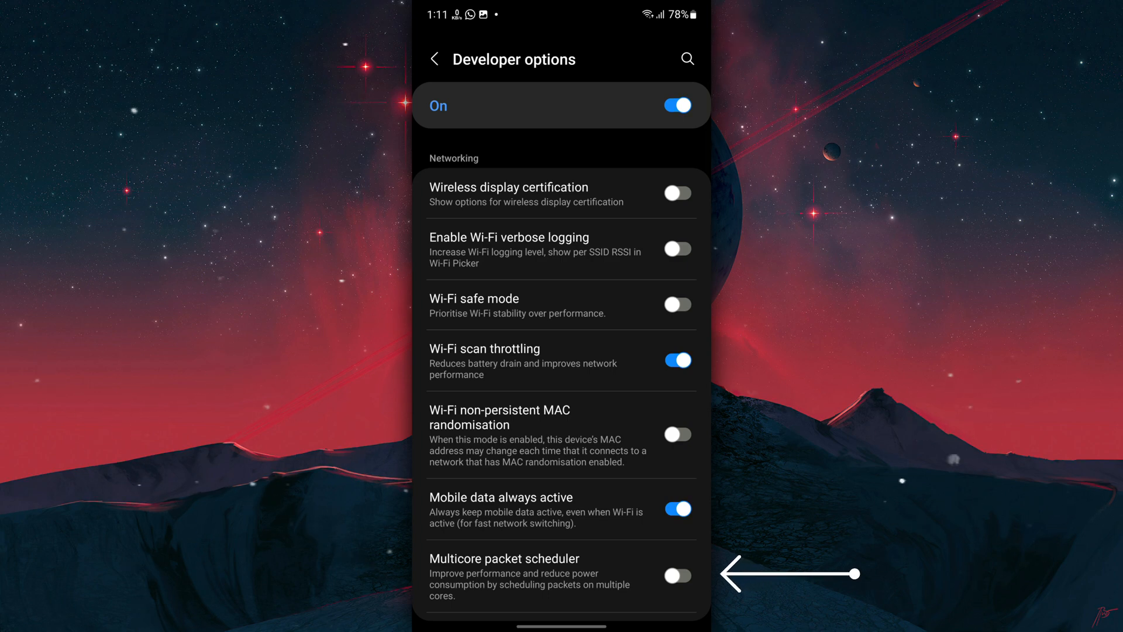
pyautogui.scroll(-3)
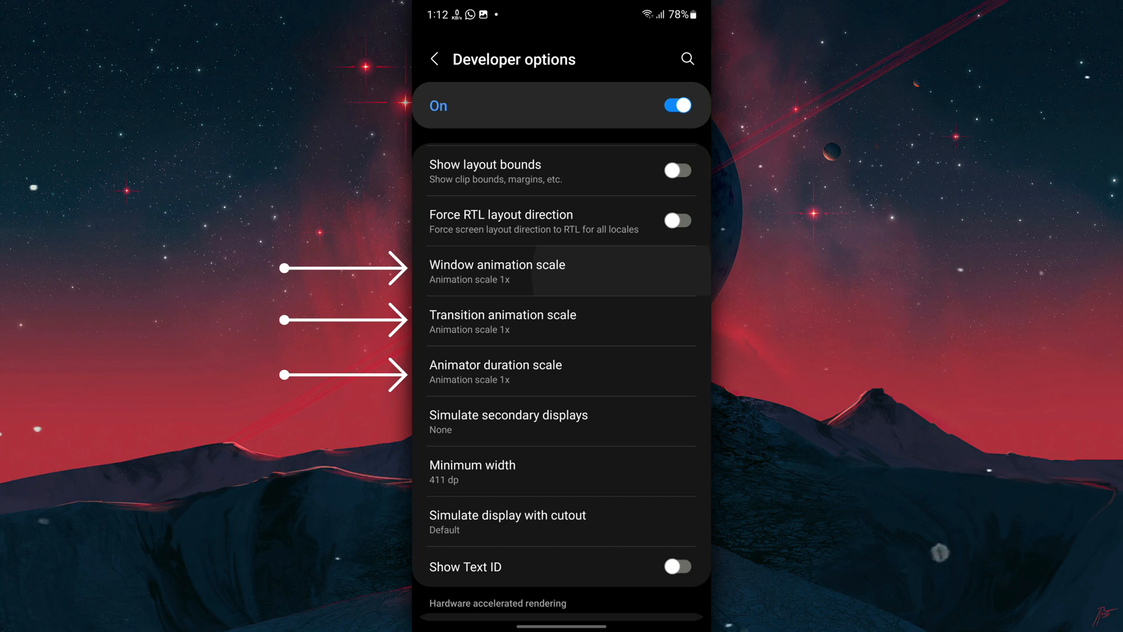
pyautogui.click(520, 271)
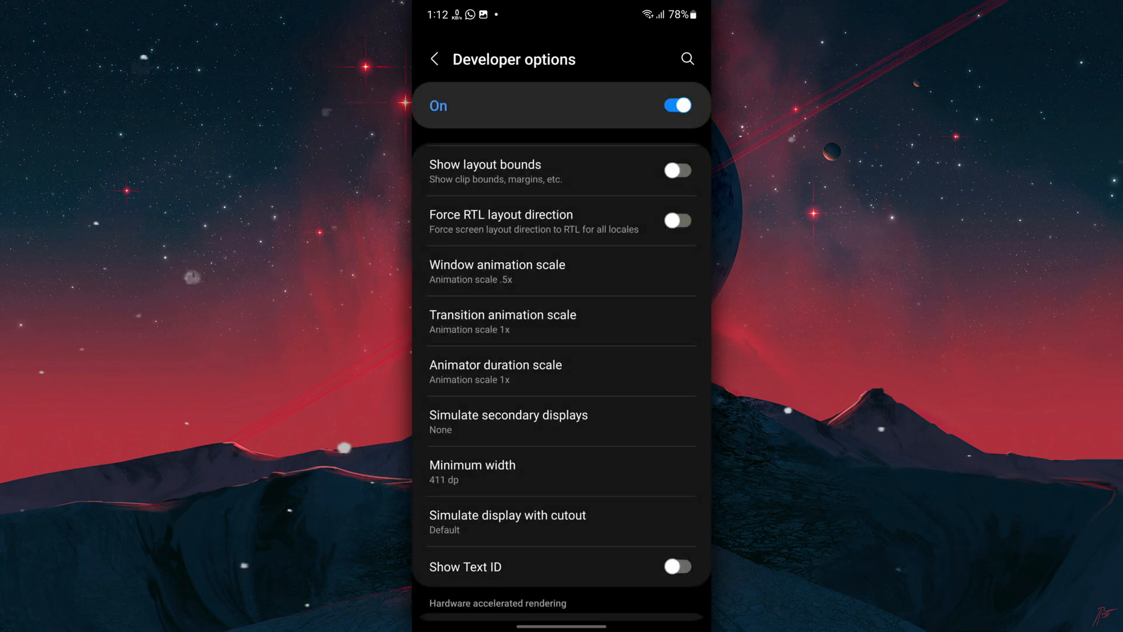
pyautogui.click(496, 271)
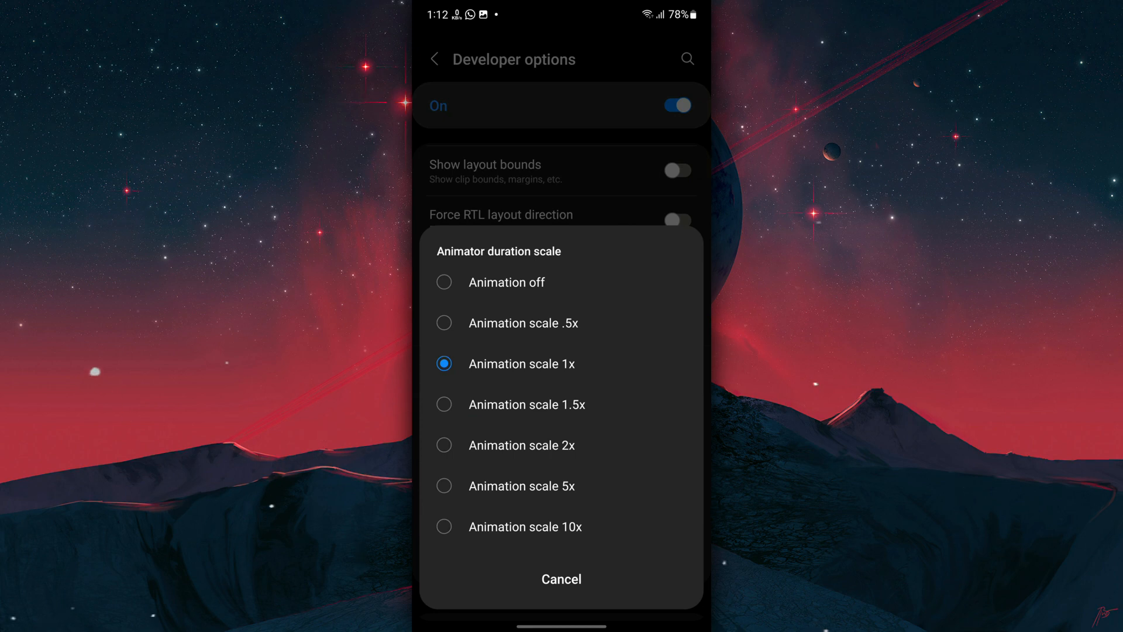
pyautogui.click(524, 323)
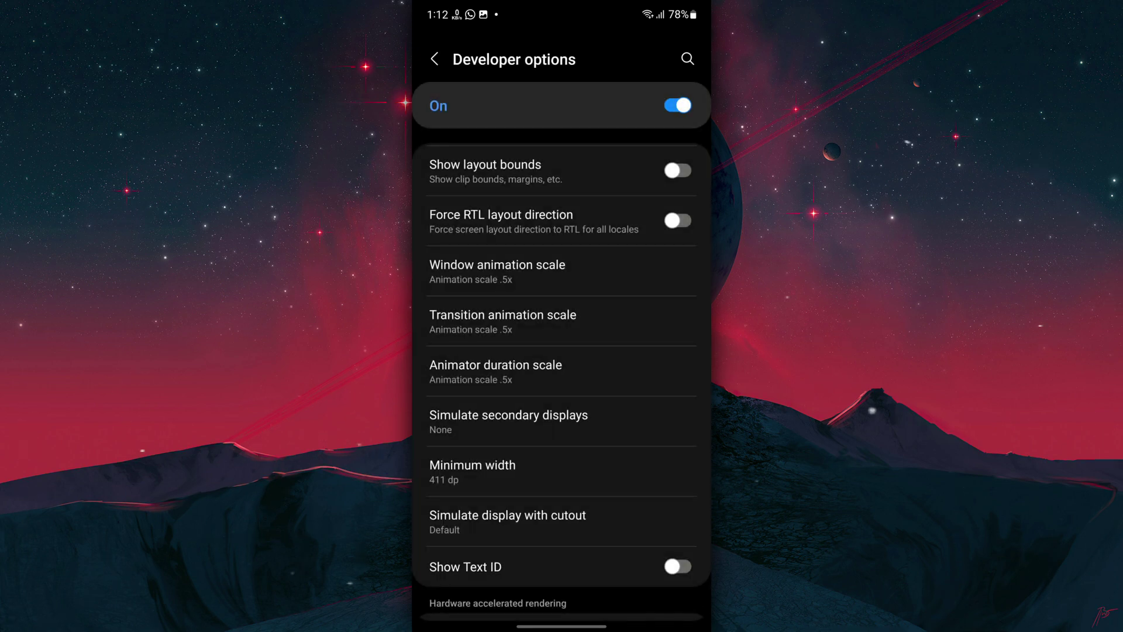